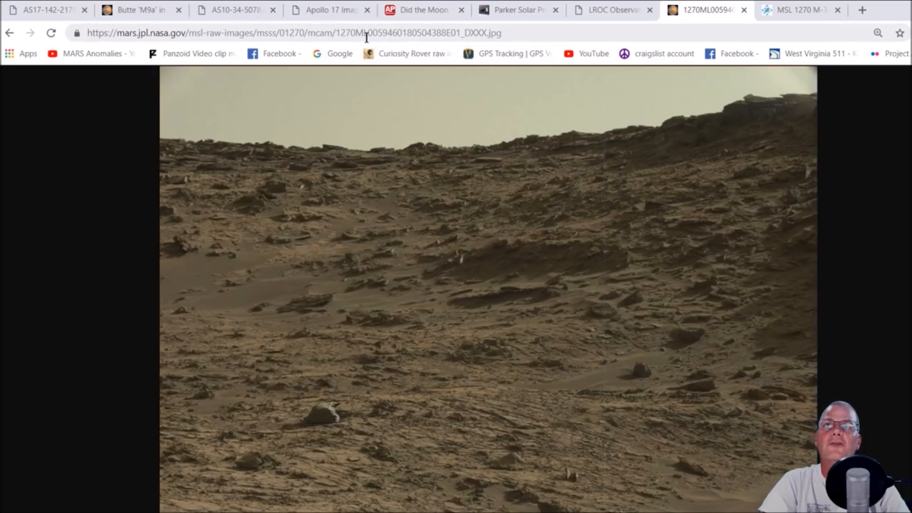
mouse_move(426, 176)
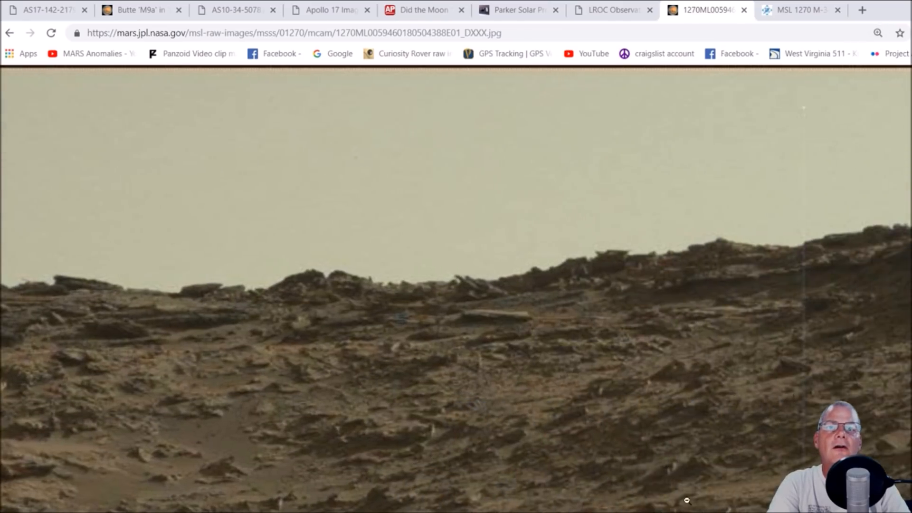
- Enlarge the NASA raw Curiosity image to examine the horizon ridge up close
left_click(879, 33)
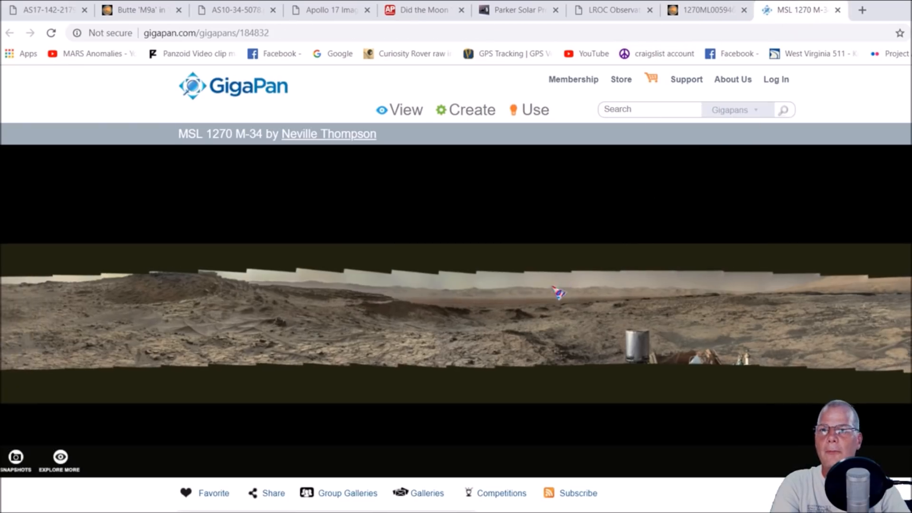
- Zoom into the MSL 1270 M-34 panorama onto the layered rocky ridge
scroll("down", 3)
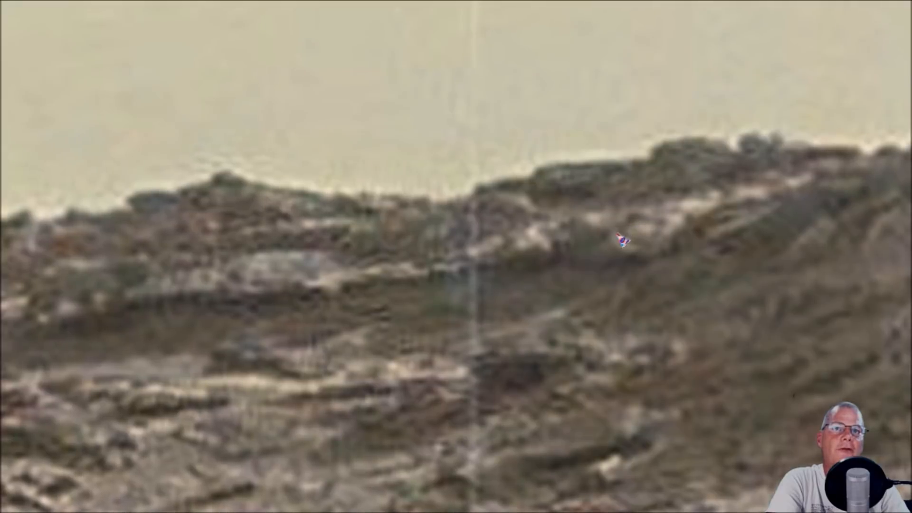
mouse_move(660, 227)
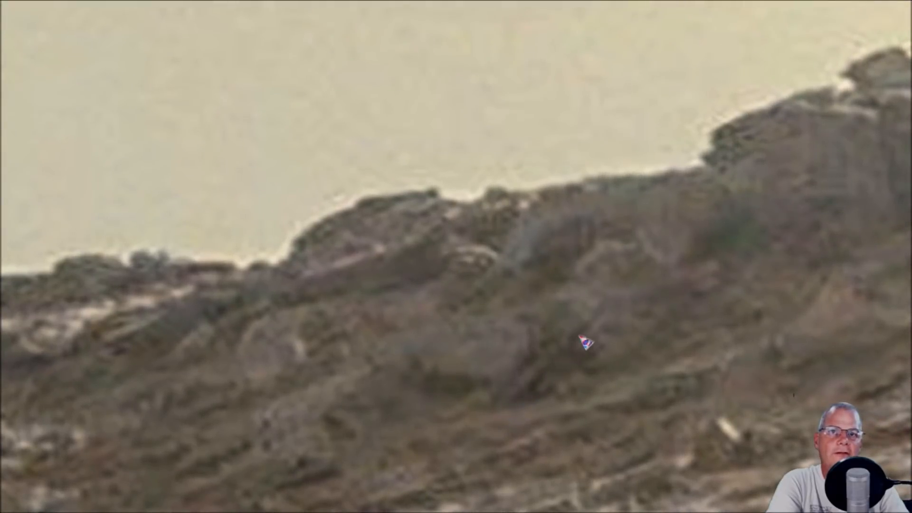
mouse_move(576, 282)
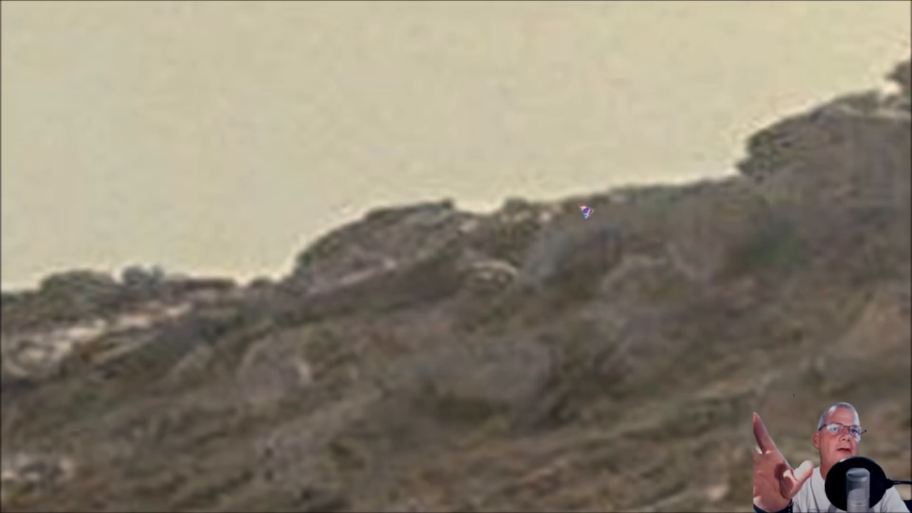
mouse_move(617, 360)
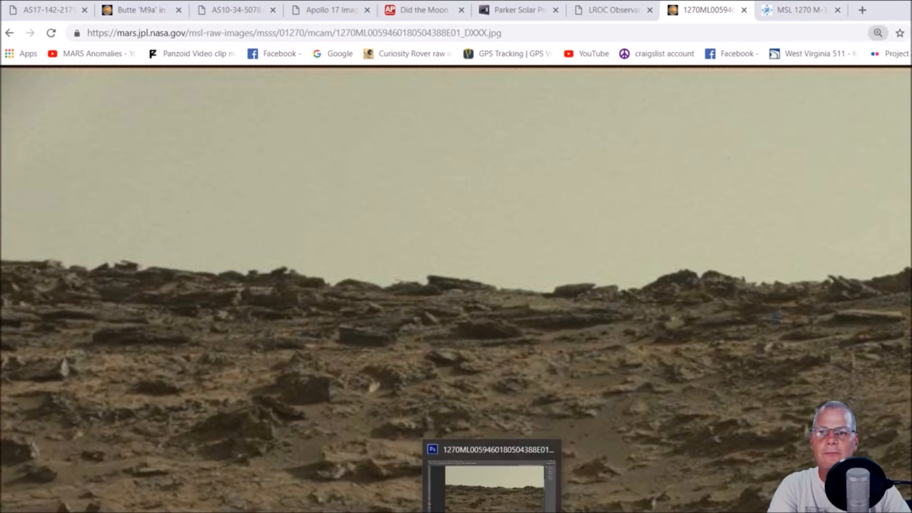
- Zoom the Chrome page to 400% and magnify the horizon rocks further
left_click(878, 32)
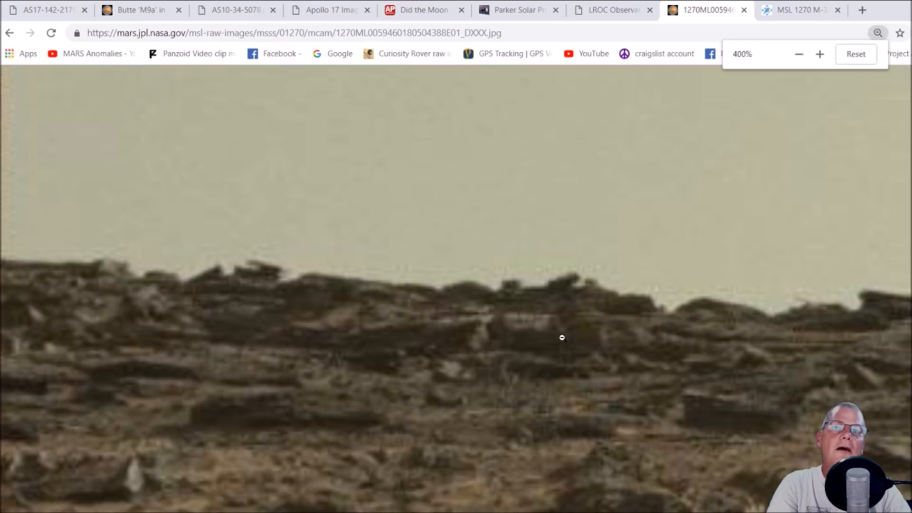
left_click(819, 54)
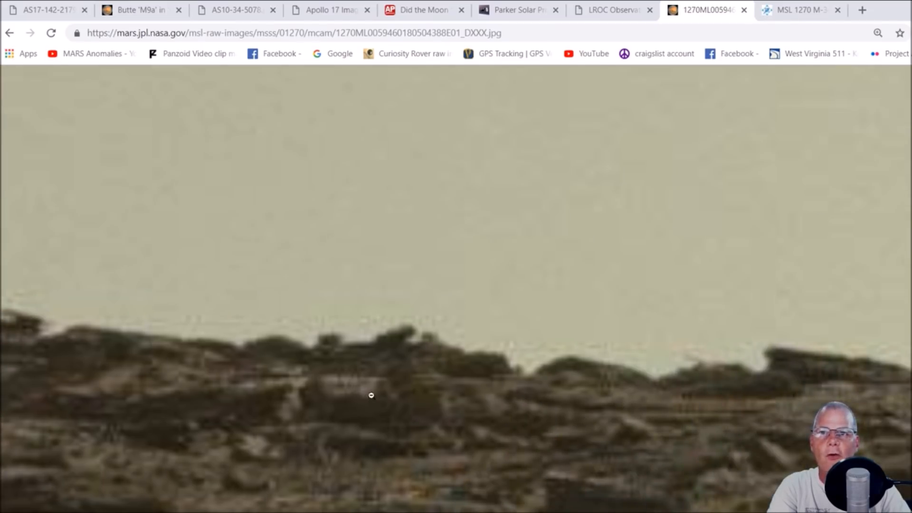
left_click(878, 33)
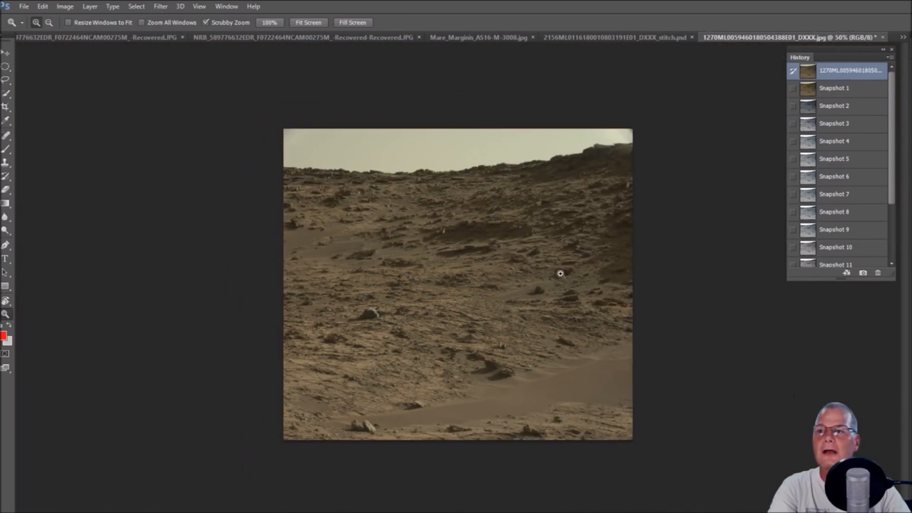
- Zoom into the ridge, then view the first and stronger enhanced History snapshots
left_click(834, 88)
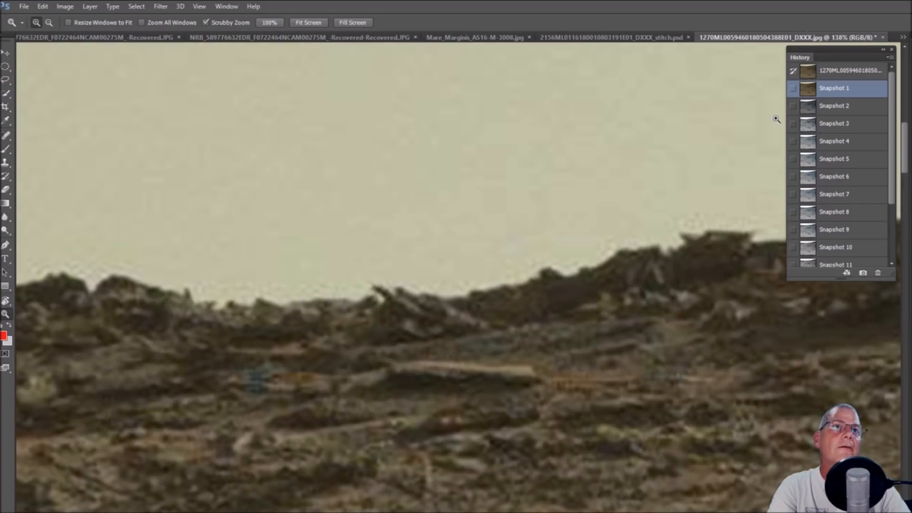
left_click(835, 106)
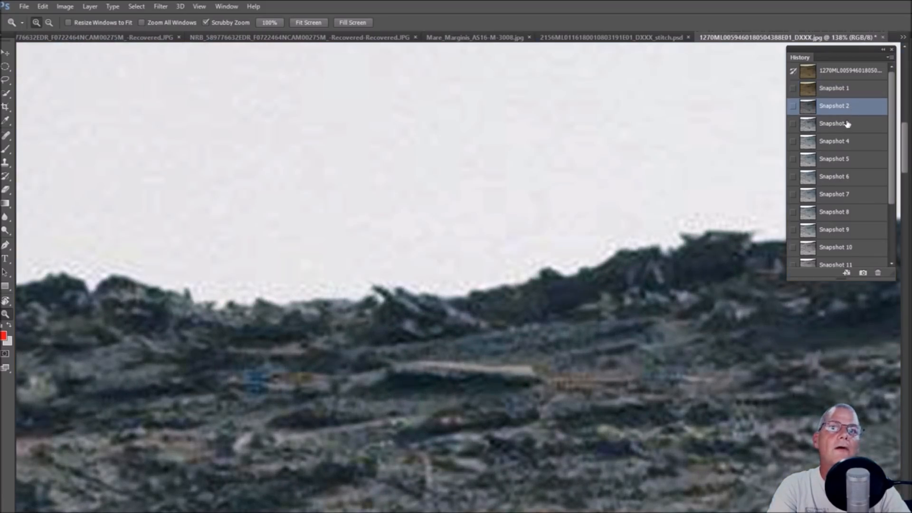
left_click(834, 123)
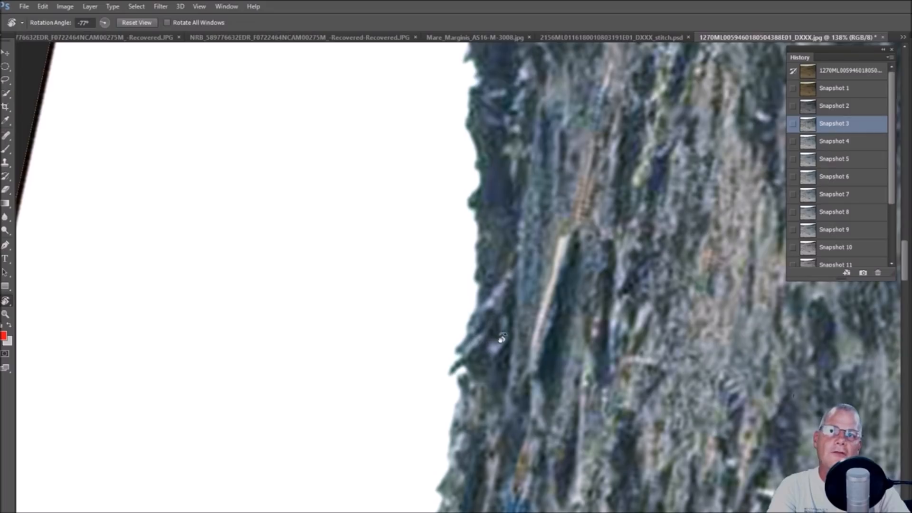
mouse_move(464, 350)
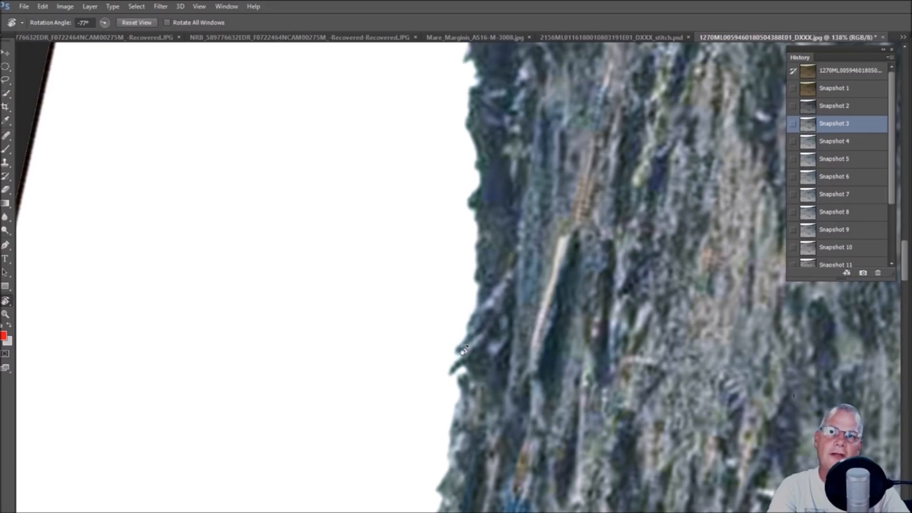
mouse_move(495, 346)
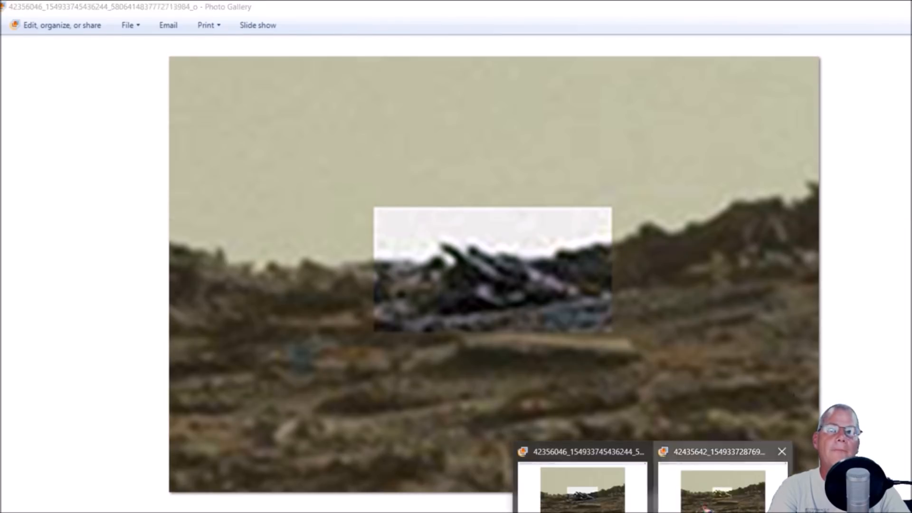
- Open the saved original-versus-enhanced comparison JPG from the taskbar
left_click(722, 451)
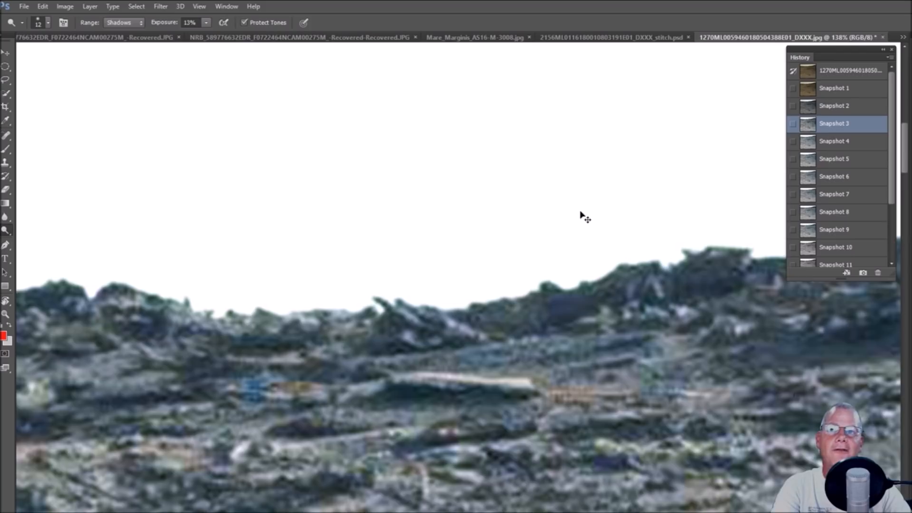
- Cycle through Snapshots 4, 14, 1, 2 and 3 to compare the ridge
left_click(835, 140)
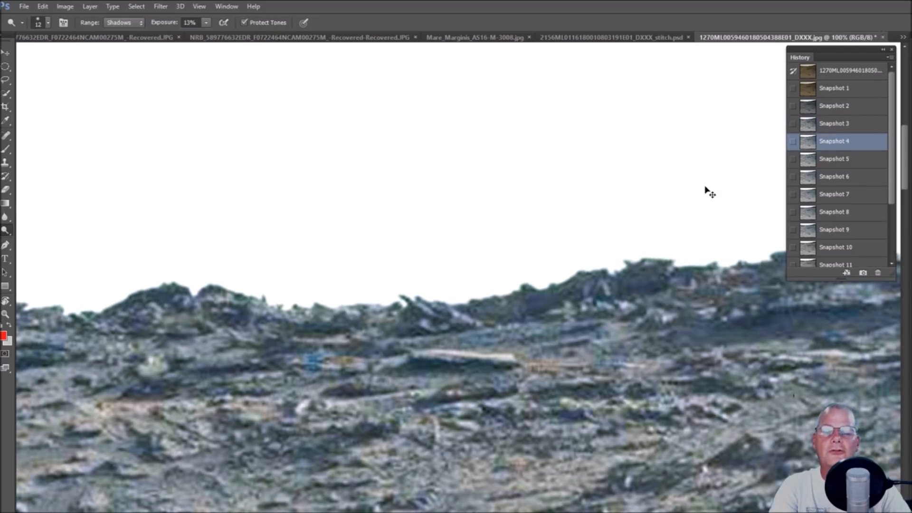
left_click(834, 229)
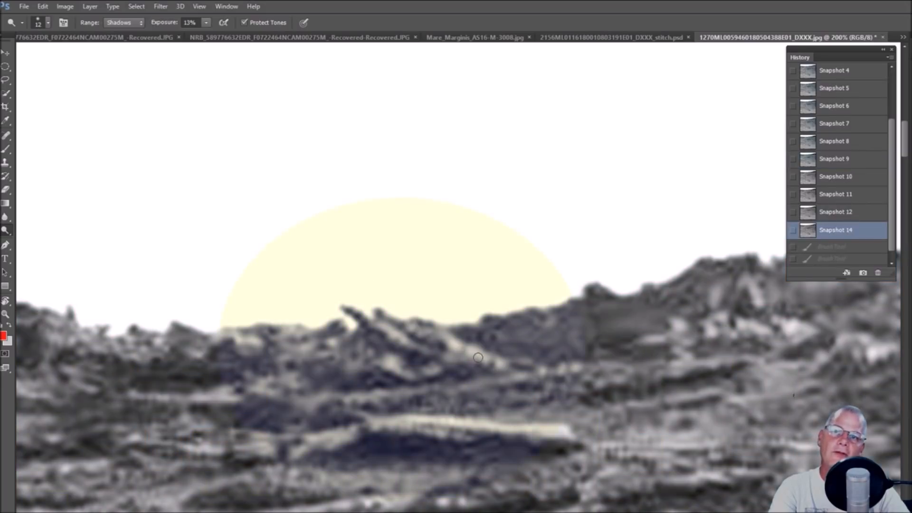
mouse_move(425, 371)
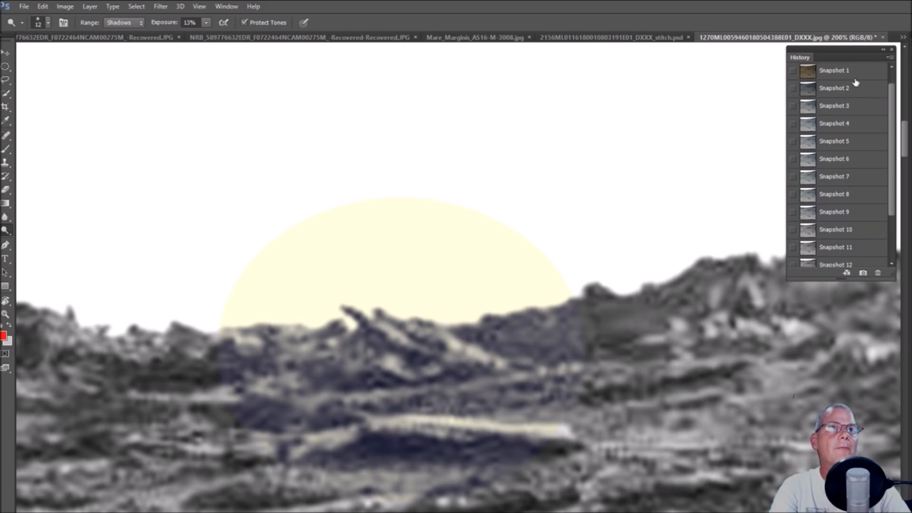
left_click(834, 70)
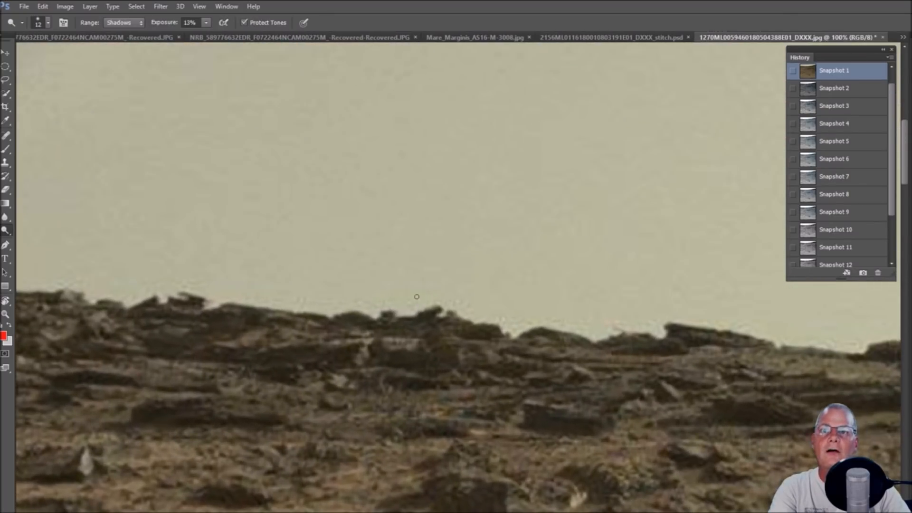
left_click(834, 87)
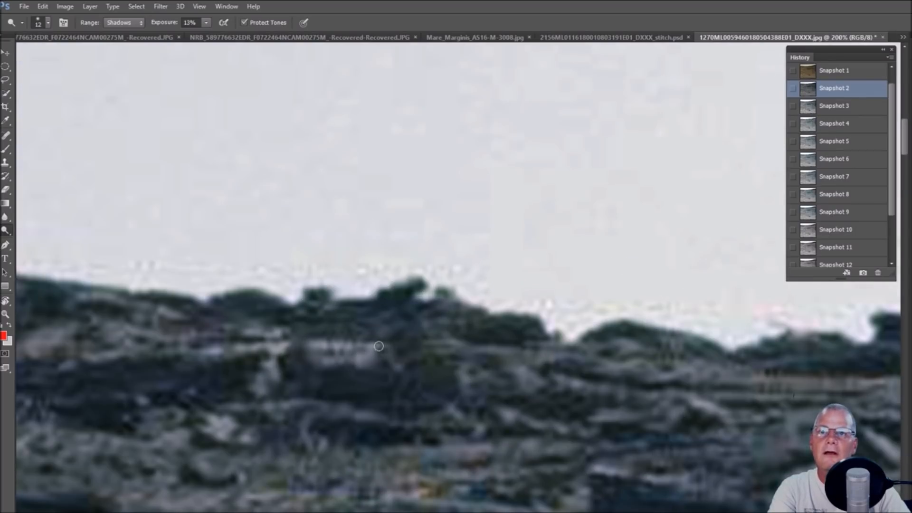
left_click(834, 105)
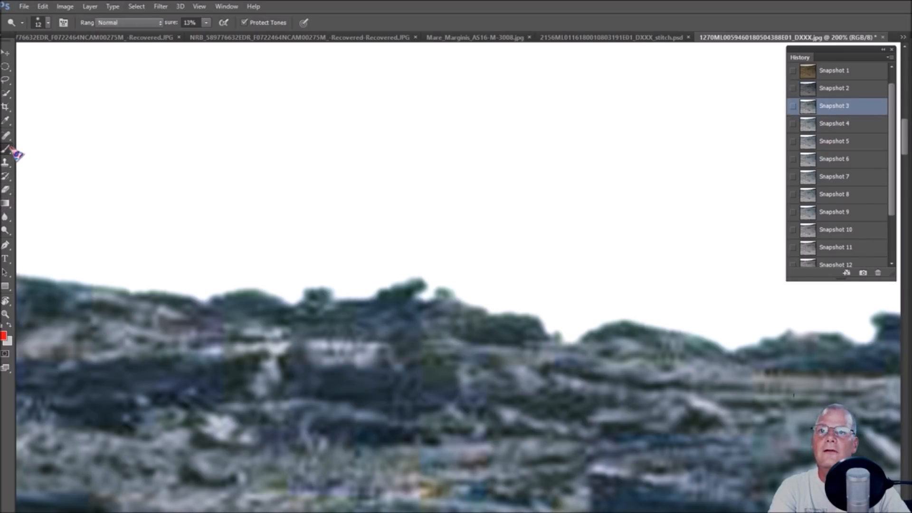
- Draw red outlines along the object's top edge, right end and small end feature
left_click_drag(221, 345, 364, 337)
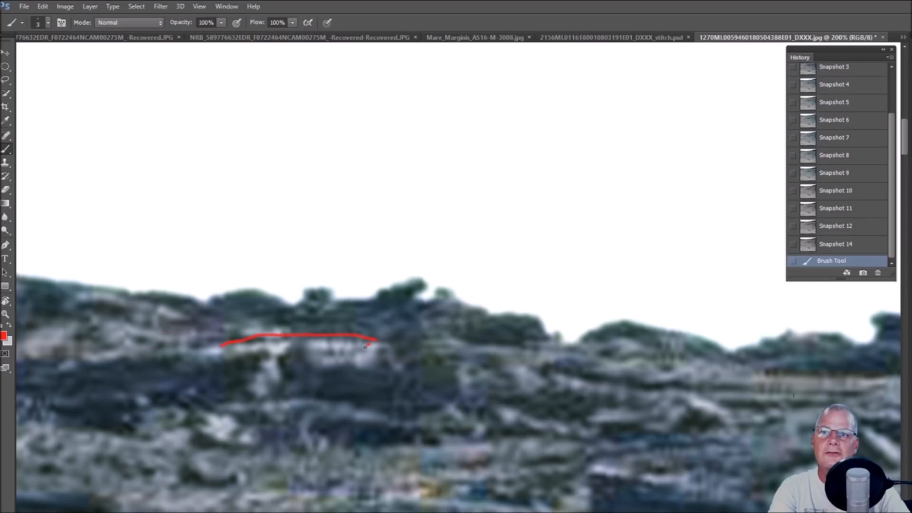
left_click_drag(372, 343, 363, 370)
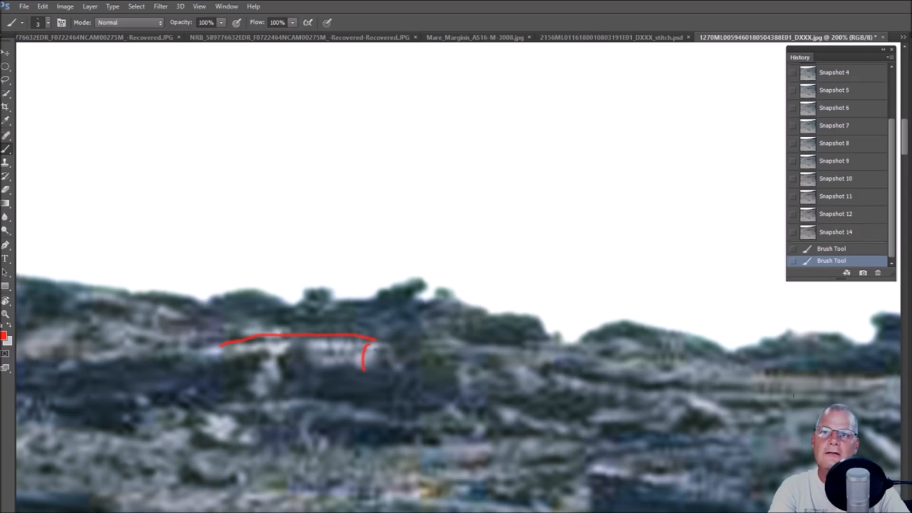
left_click_drag(363, 366, 381, 347)
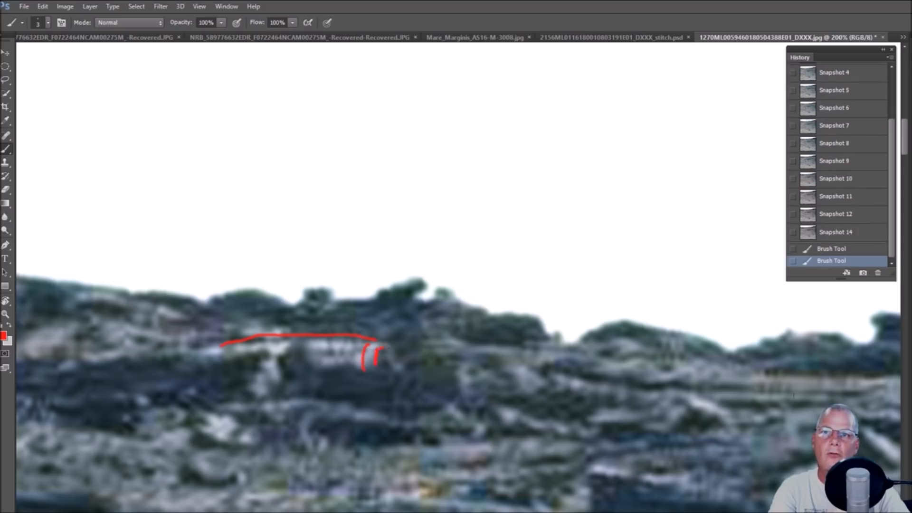
left_click_drag(381, 346, 381, 381)
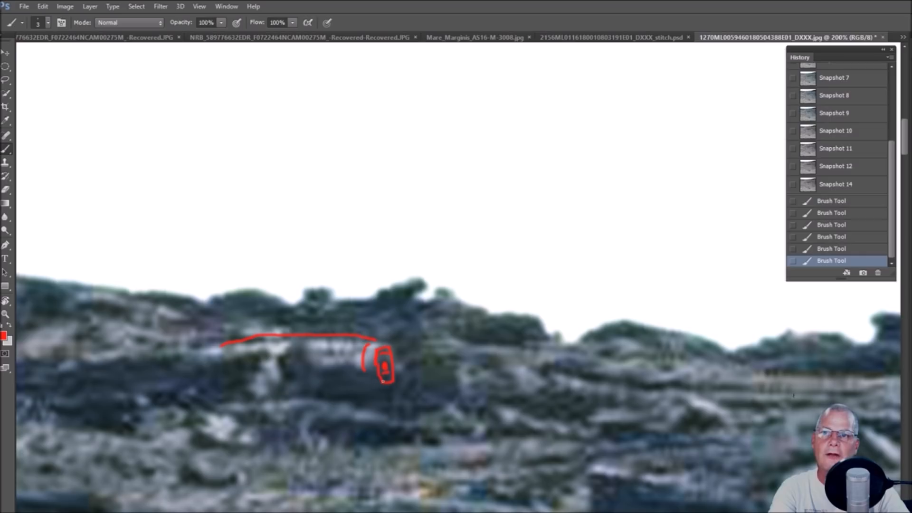
left_click_drag(319, 388, 384, 381)
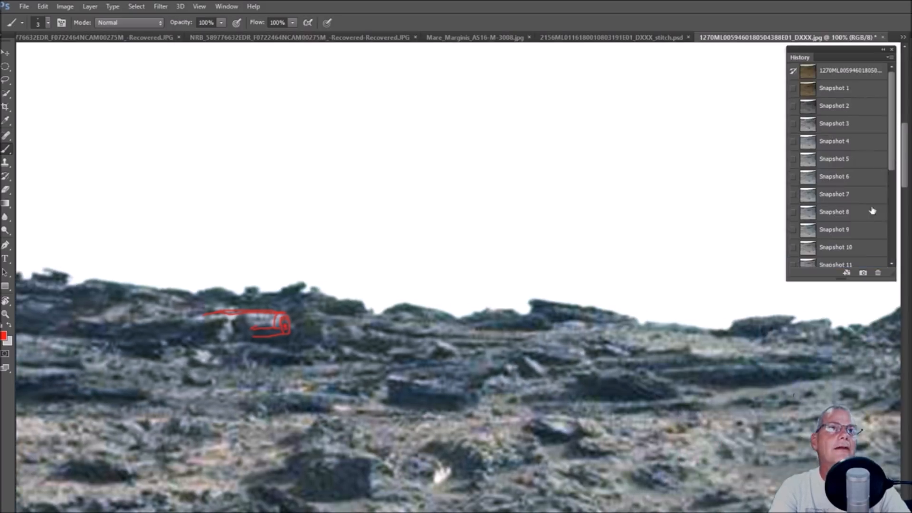
- Switch from the original colour snapshot to the stronger enhanced hillside snapshot
left_click(835, 88)
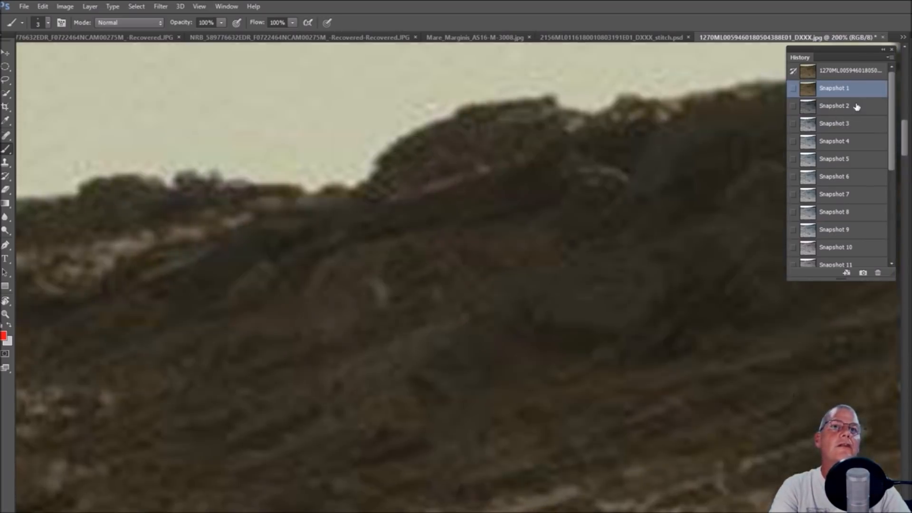
left_click(834, 106)
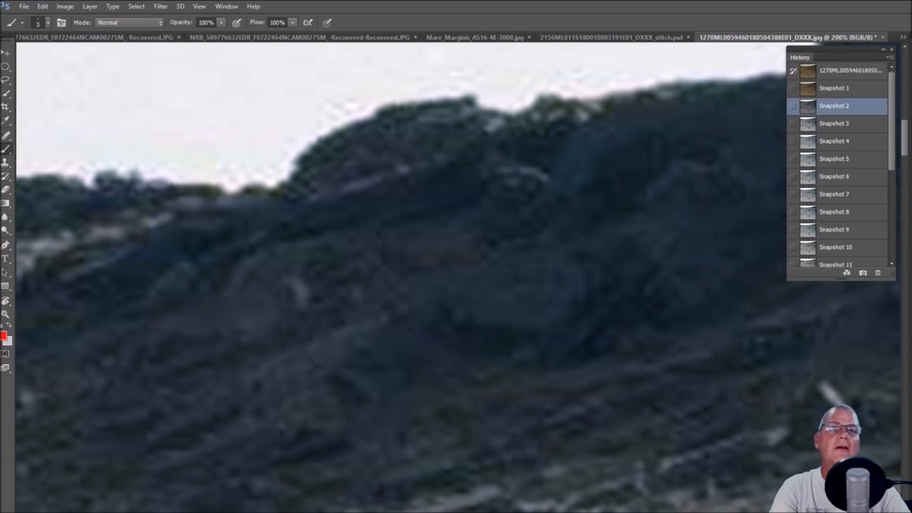
left_click(834, 123)
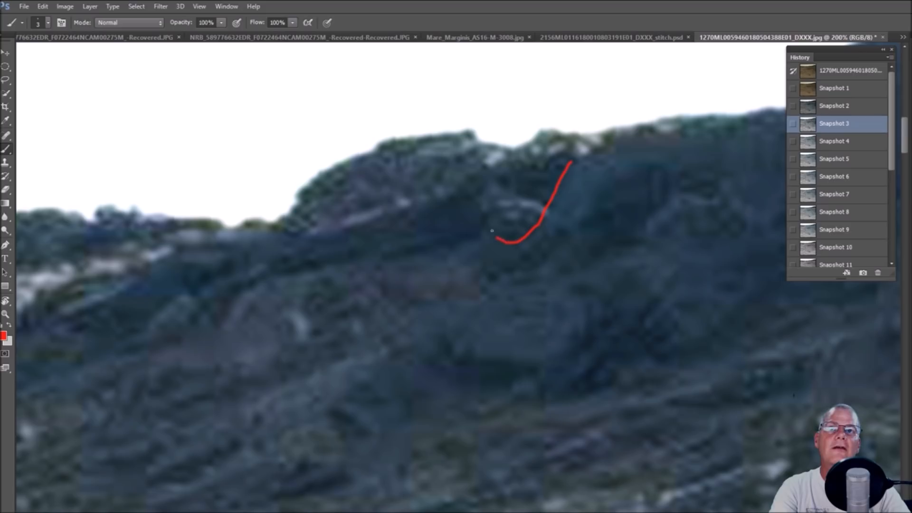
- Trace red outlines and a bracket around suspected shapes along the ridge top
left_click_drag(506, 239, 329, 233)
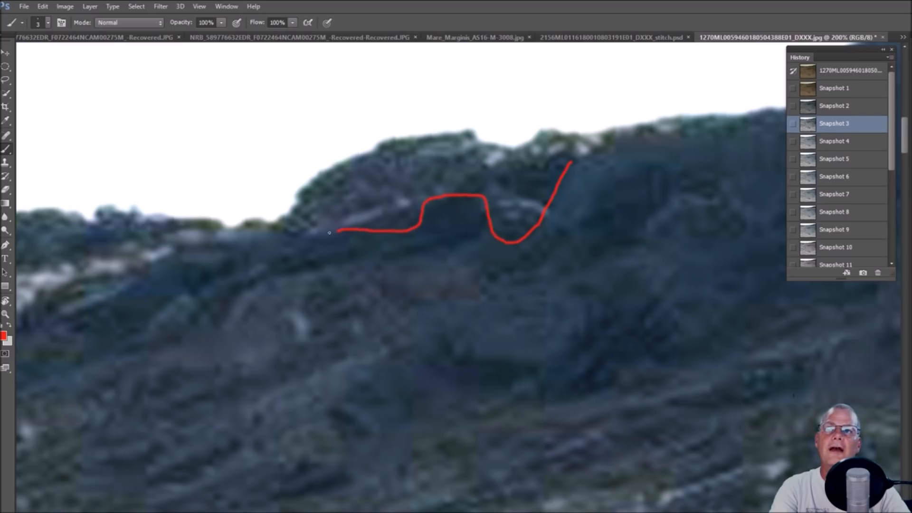
left_click_drag(329, 233, 450, 158)
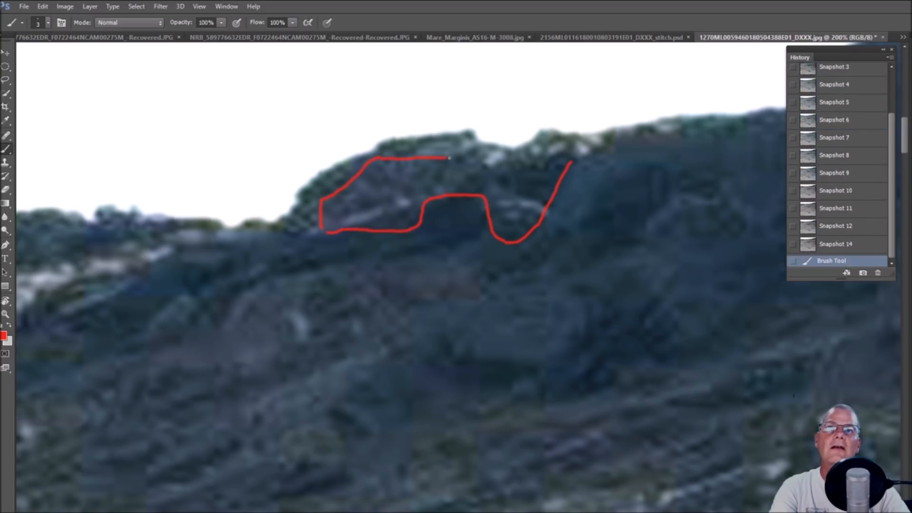
left_click_drag(448, 157, 489, 174)
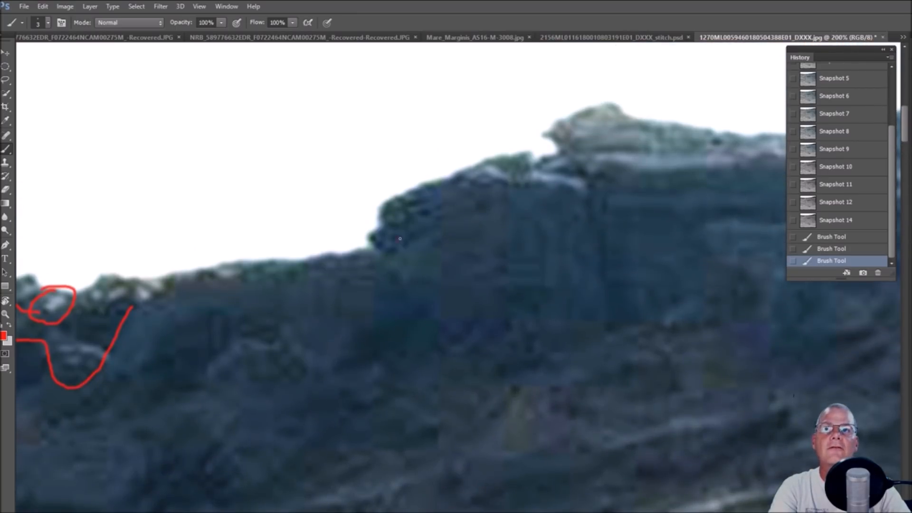
left_click_drag(398, 238, 448, 192)
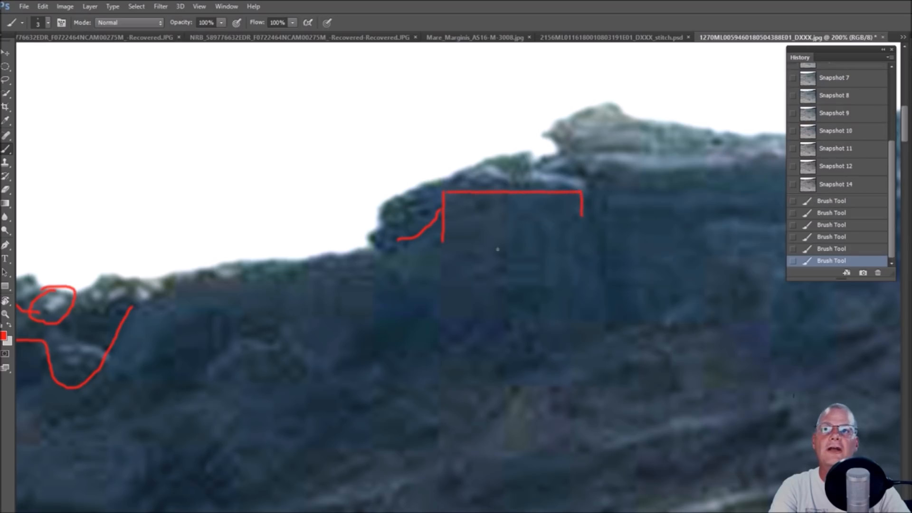
left_click_drag(177, 314, 340, 288)
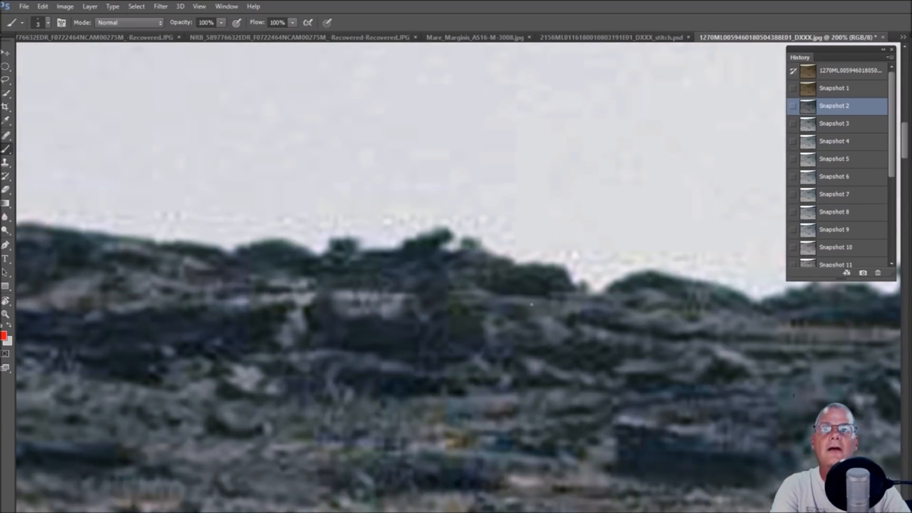
- Circle the small upright shape and the object below the boxy structure in red
left_click(833, 122)
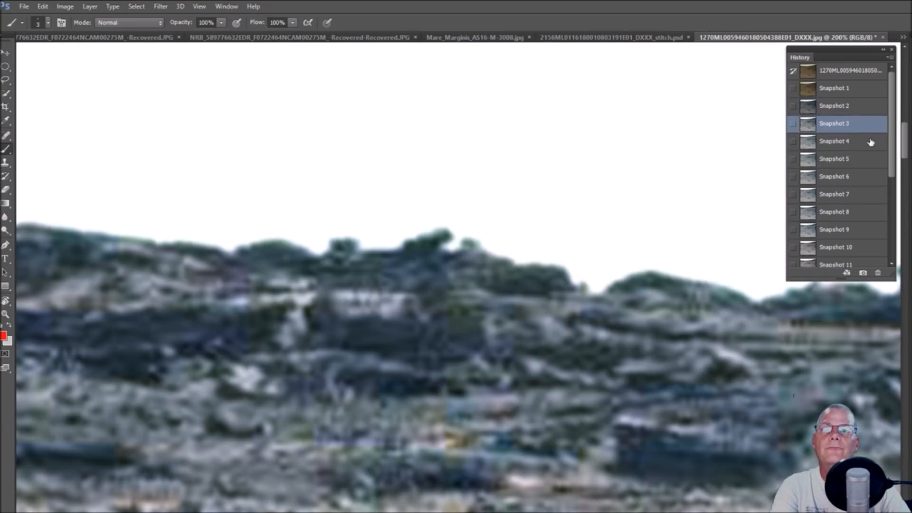
left_click(835, 141)
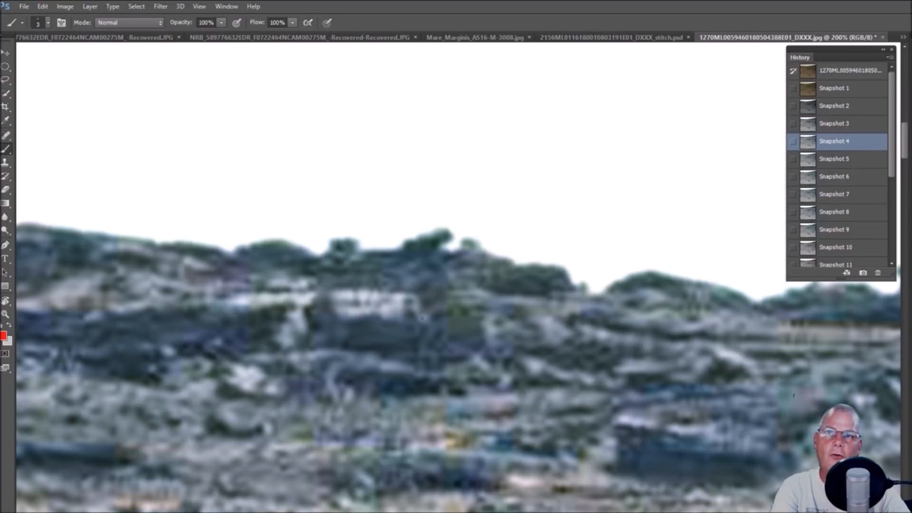
left_click_drag(397, 302, 409, 334)
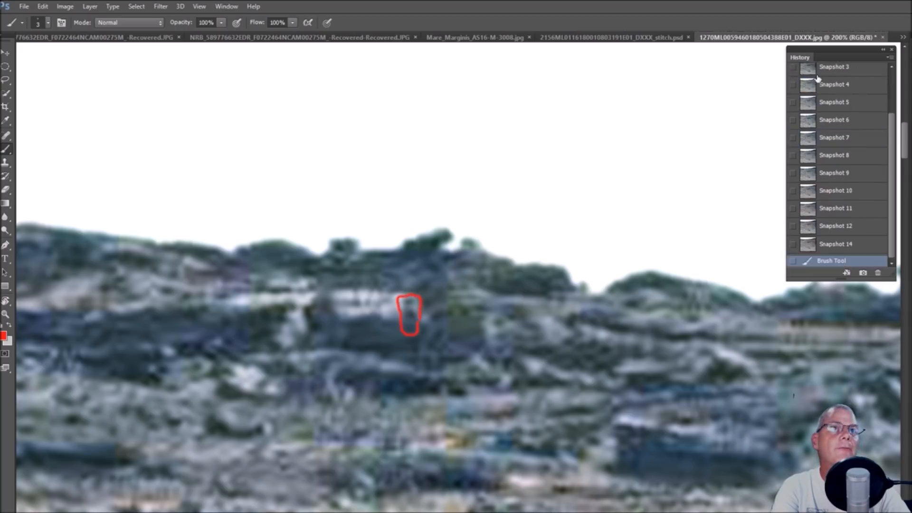
left_click(834, 85)
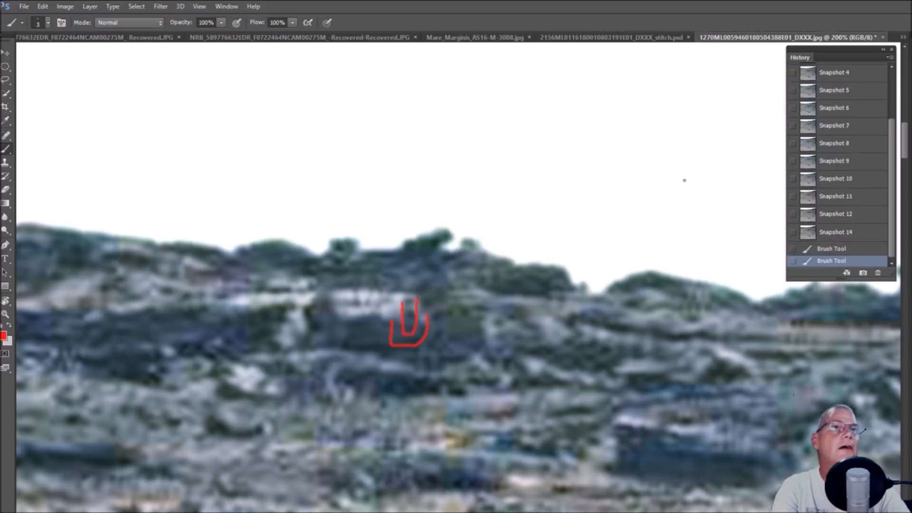
left_click(835, 89)
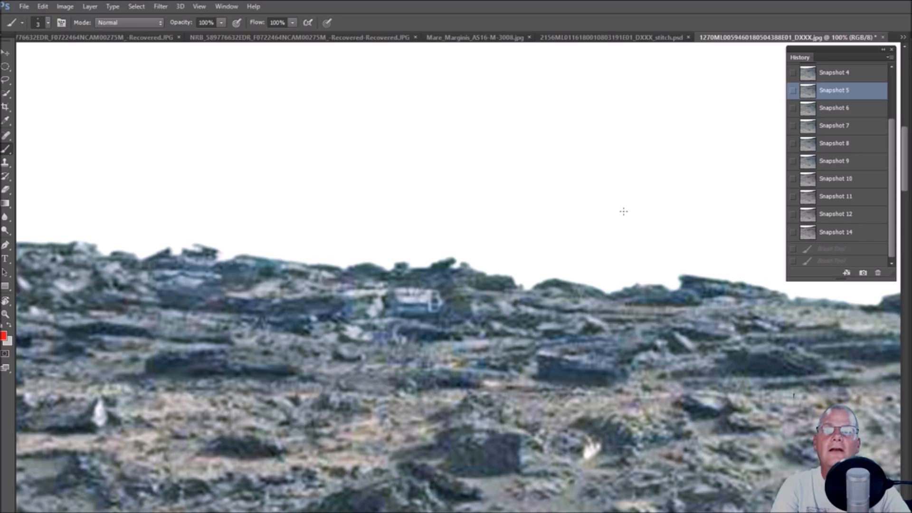
mouse_move(488, 285)
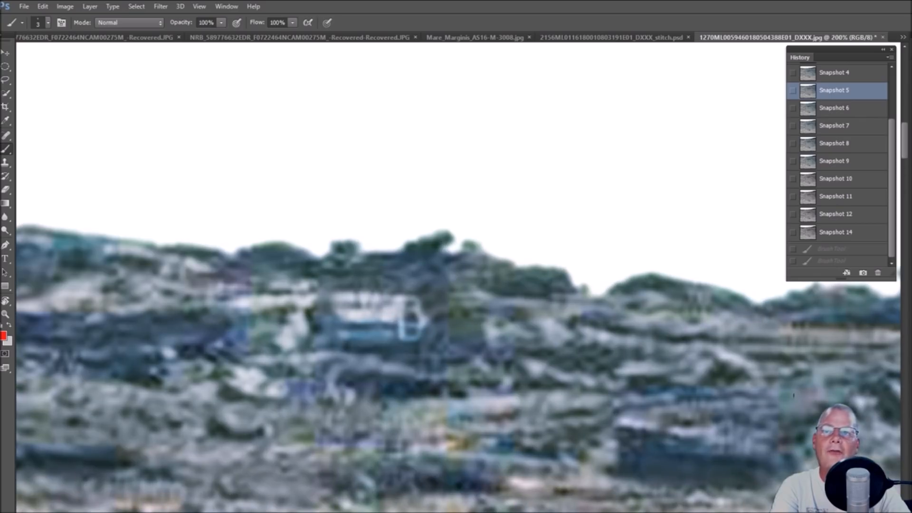
left_click_drag(316, 342, 381, 447)
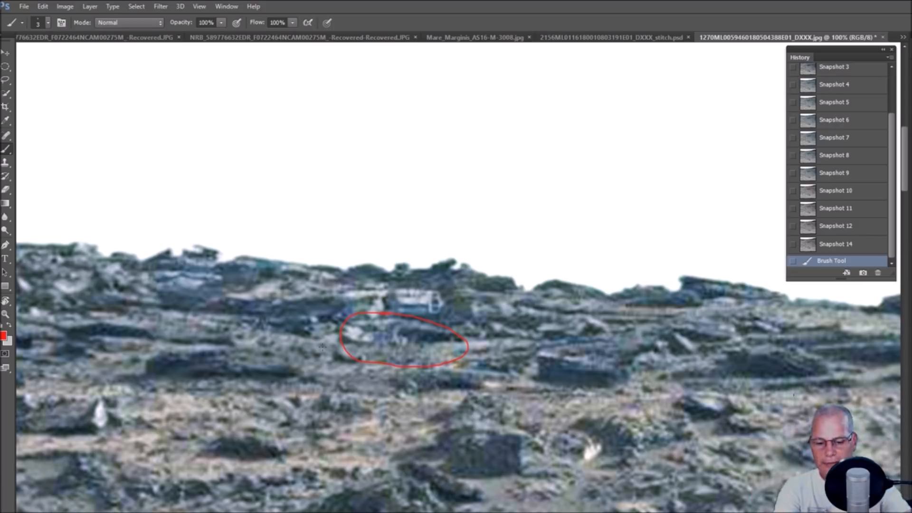
mouse_move(652, 171)
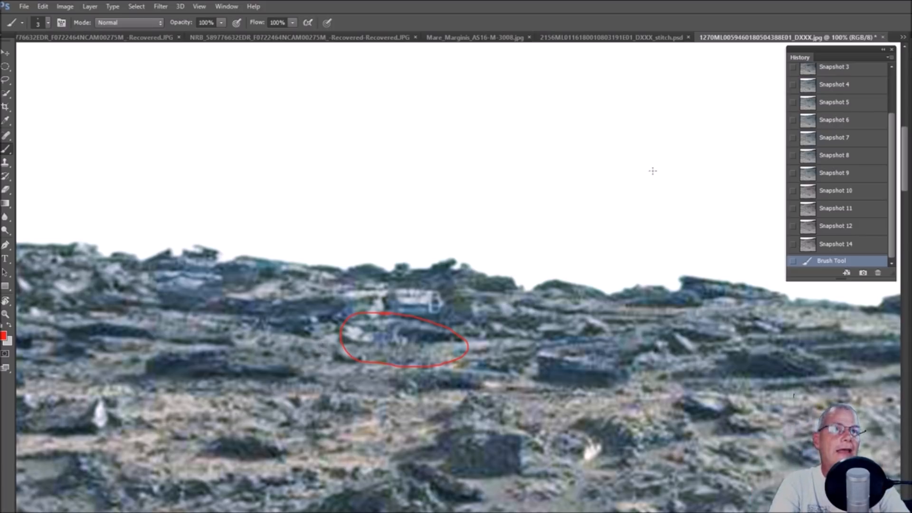
- Step through the later enhancement snapshots, including the grayscale and yellow-glow versions
left_click(834, 84)
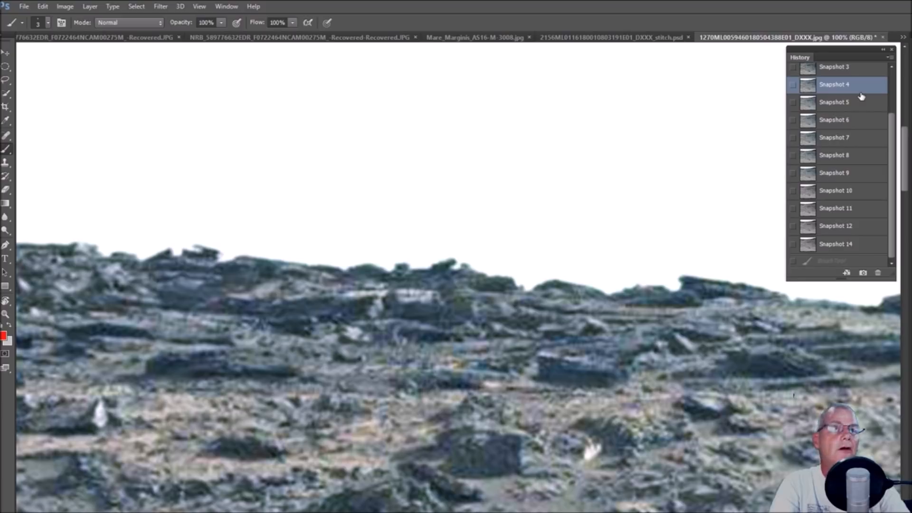
left_click(834, 120)
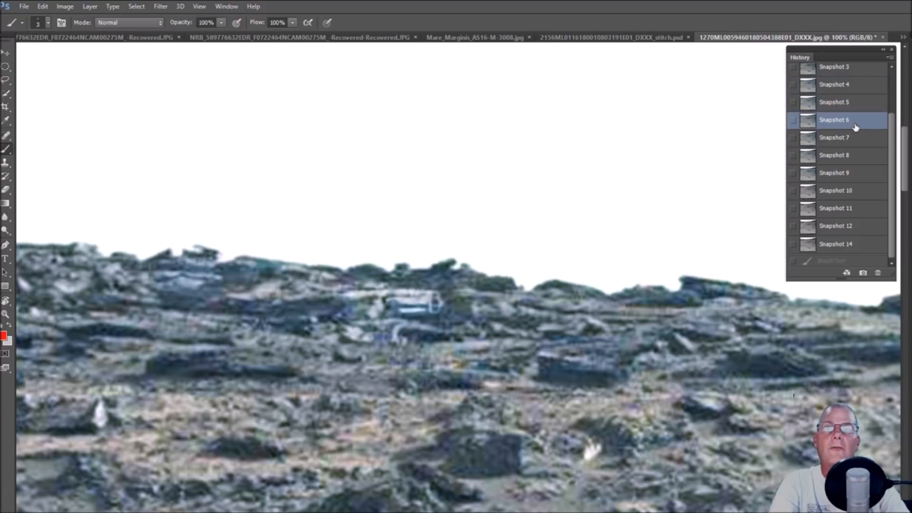
left_click(834, 138)
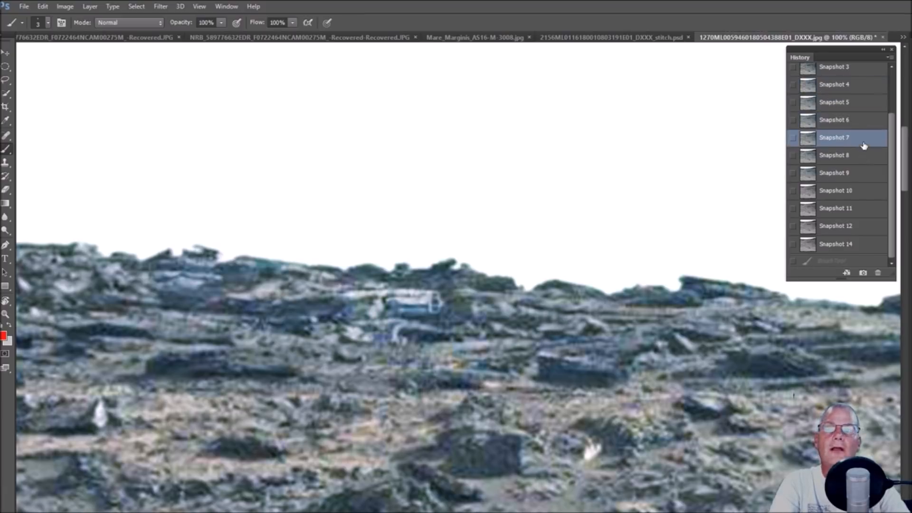
left_click(834, 155)
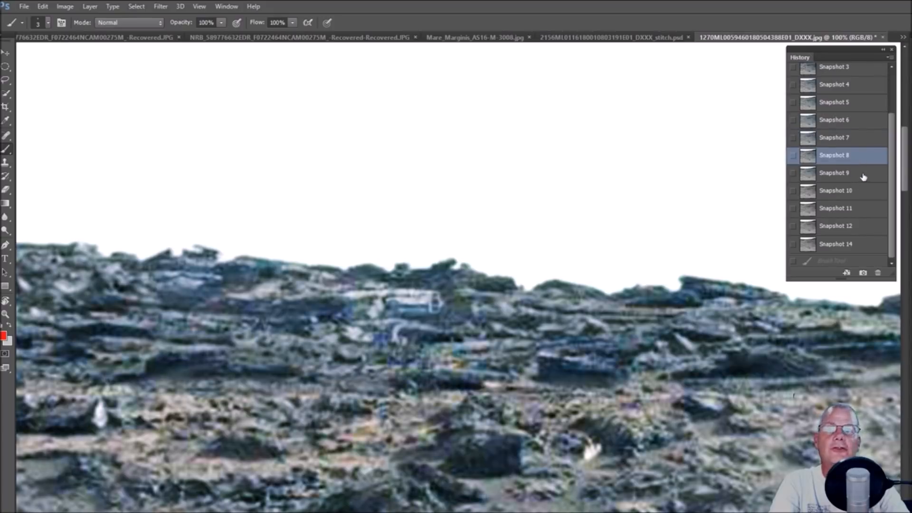
left_click(835, 190)
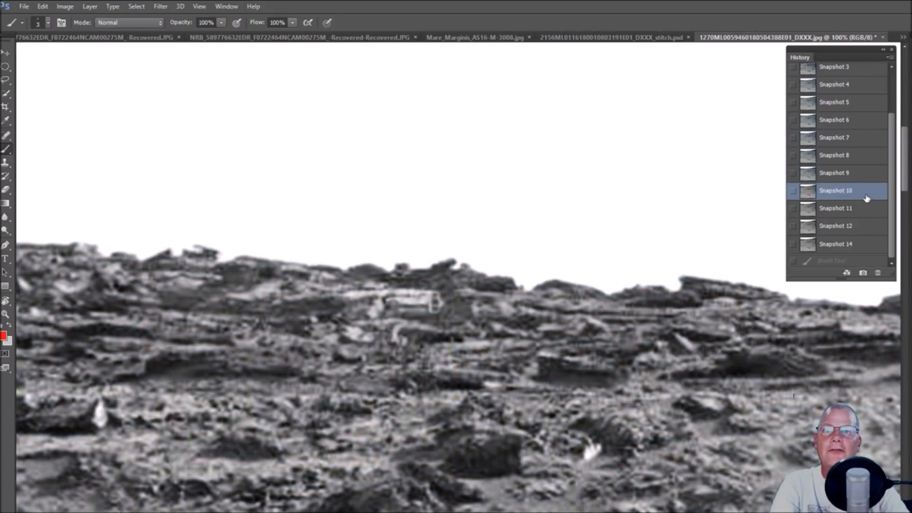
left_click(835, 207)
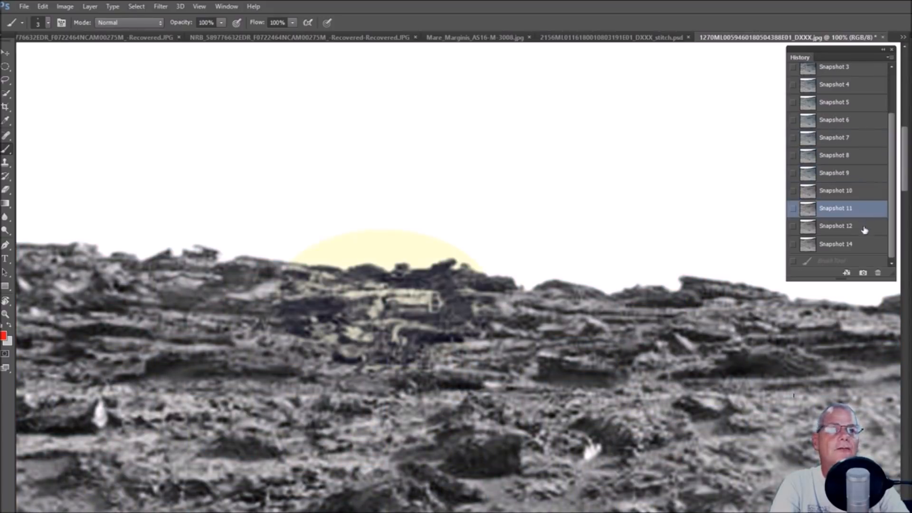
left_click(836, 244)
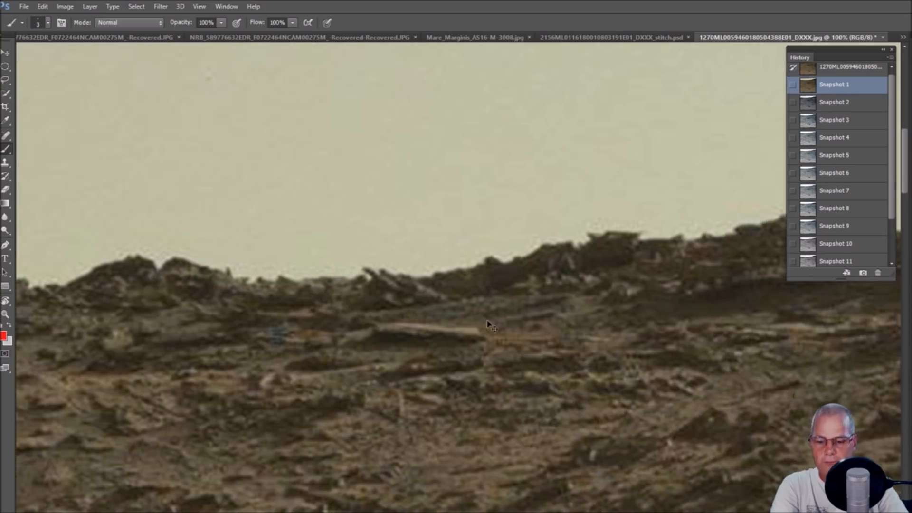
- View an enhanced snapshot, the final grayscale snapshot, then the original colour one
left_click(834, 155)
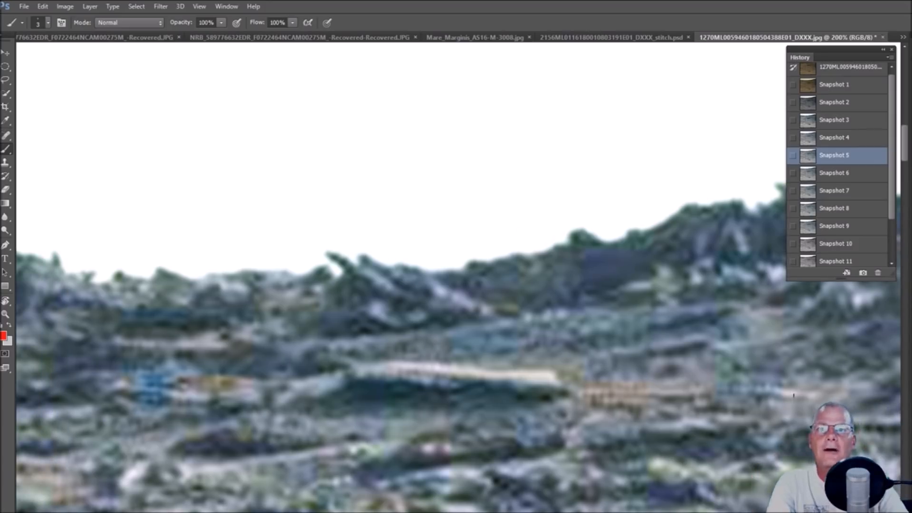
mouse_move(865, 246)
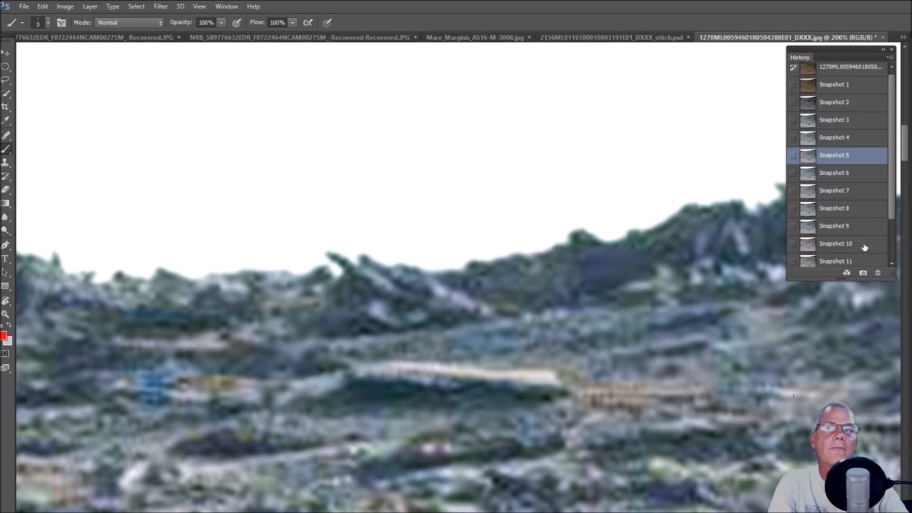
left_click(835, 243)
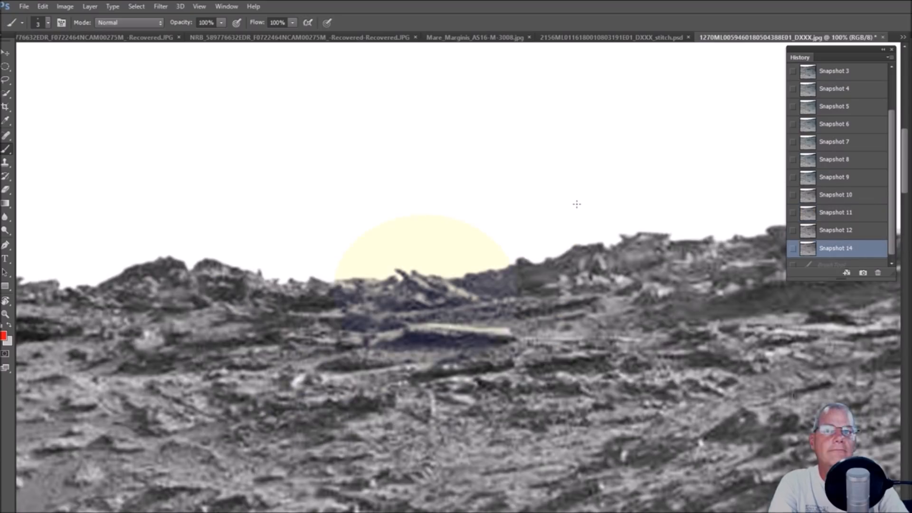
left_click(834, 70)
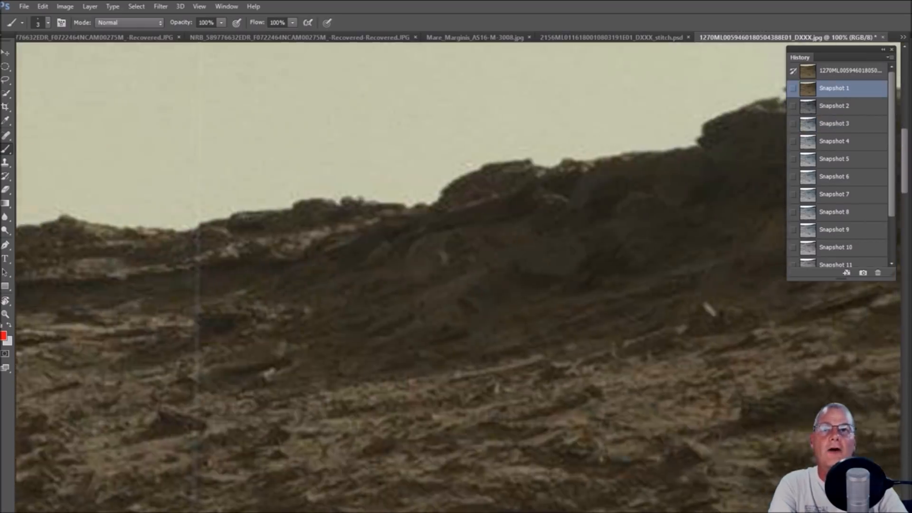
- Step through Snapshot 1, Snapshot 2 and another enhanced snapshot in the History panel
left_click(834, 106)
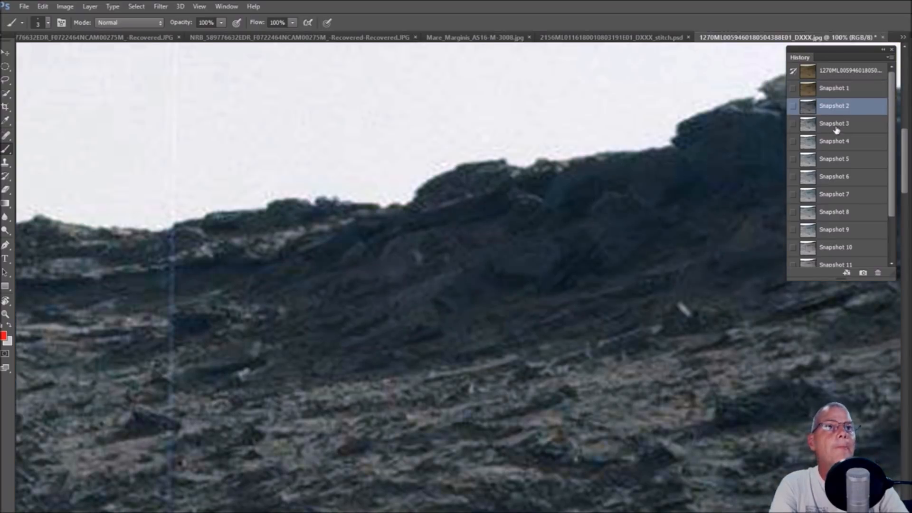
left_click(834, 124)
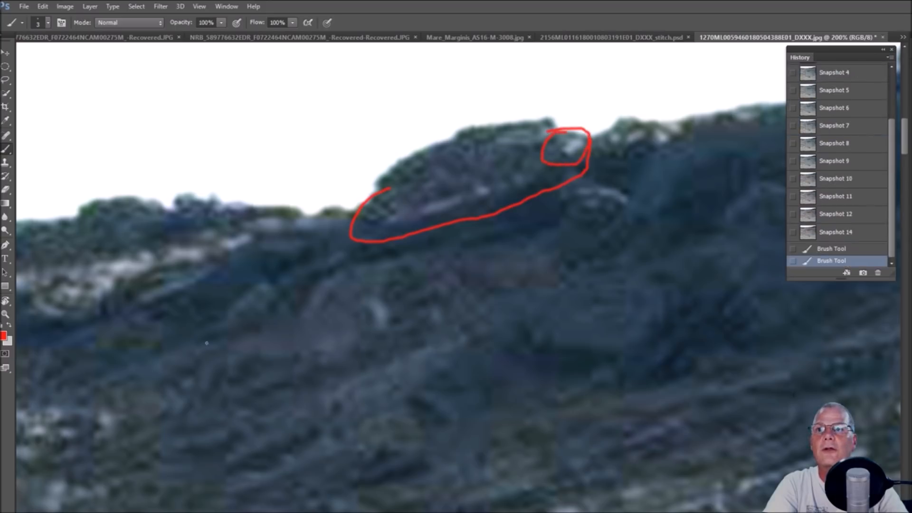
mouse_move(553, 176)
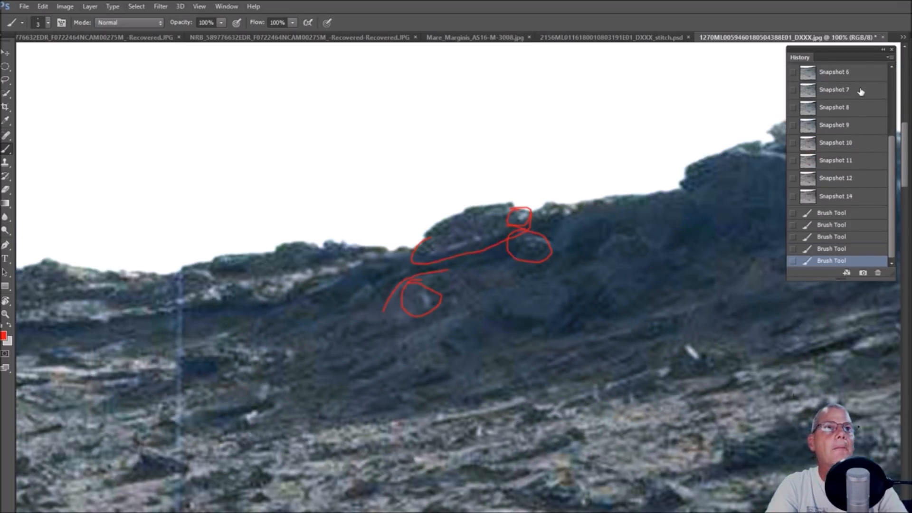
left_click(833, 72)
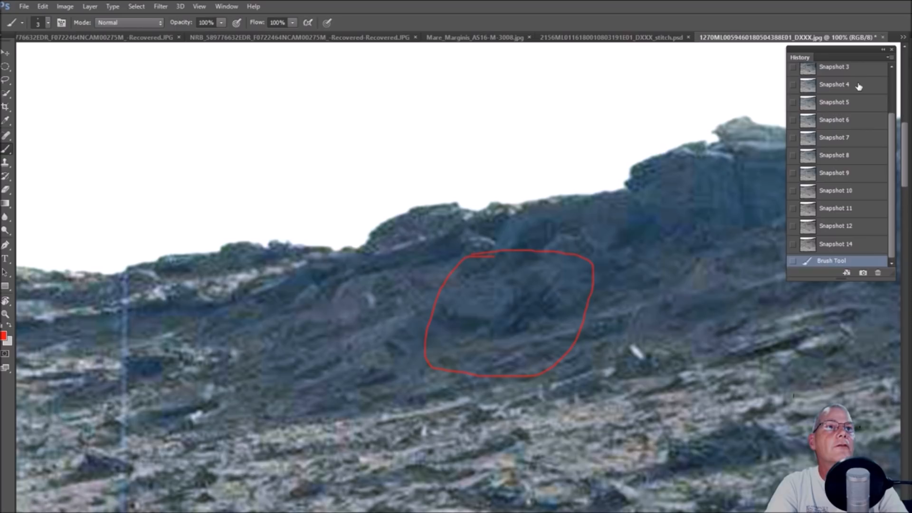
- Drop the circle via Snapshots 6 and 7, trace a red ridge-top line, then switch snapshots
left_click(835, 119)
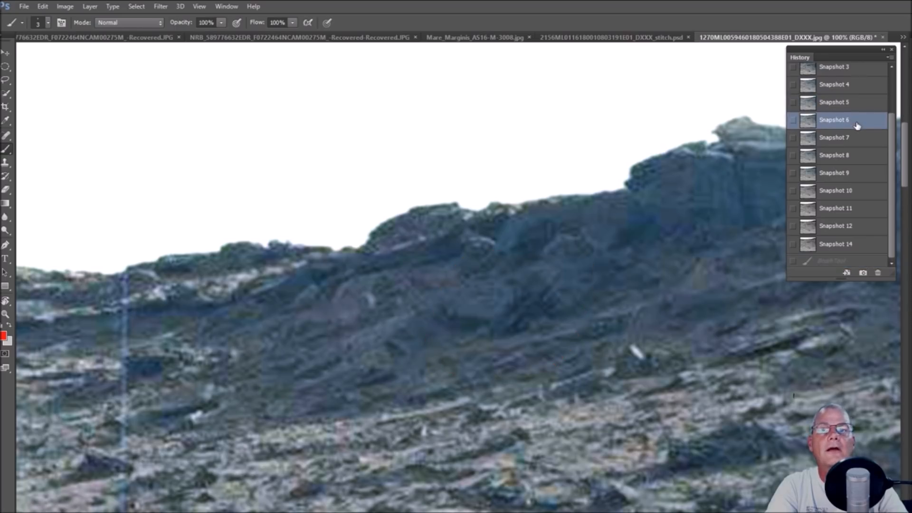
left_click(835, 137)
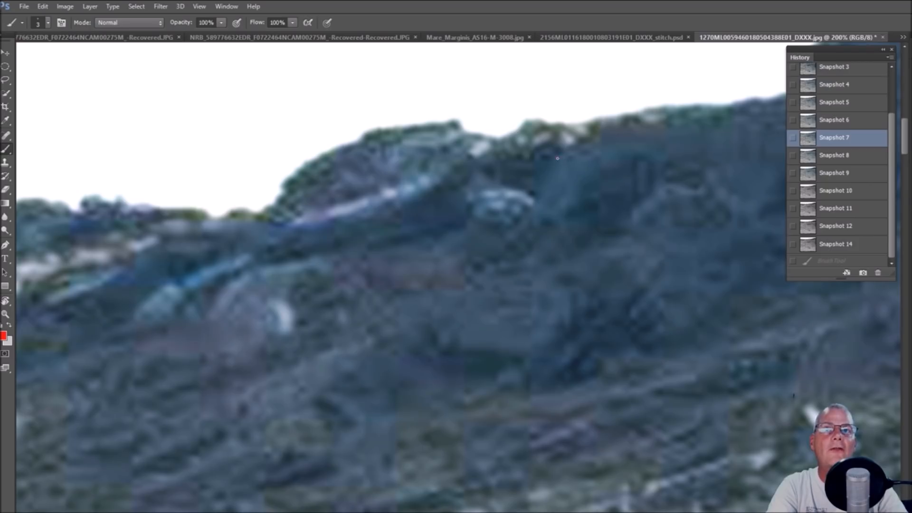
left_click_drag(464, 161, 555, 161)
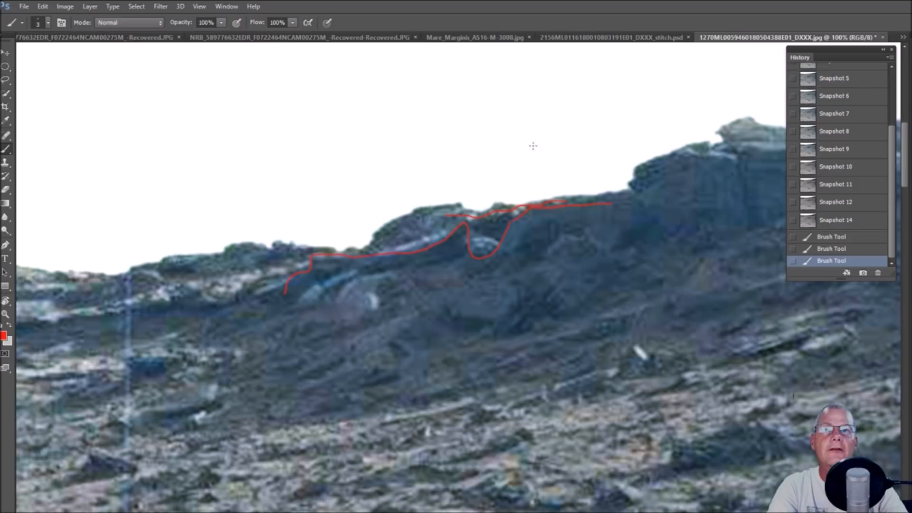
left_click(834, 131)
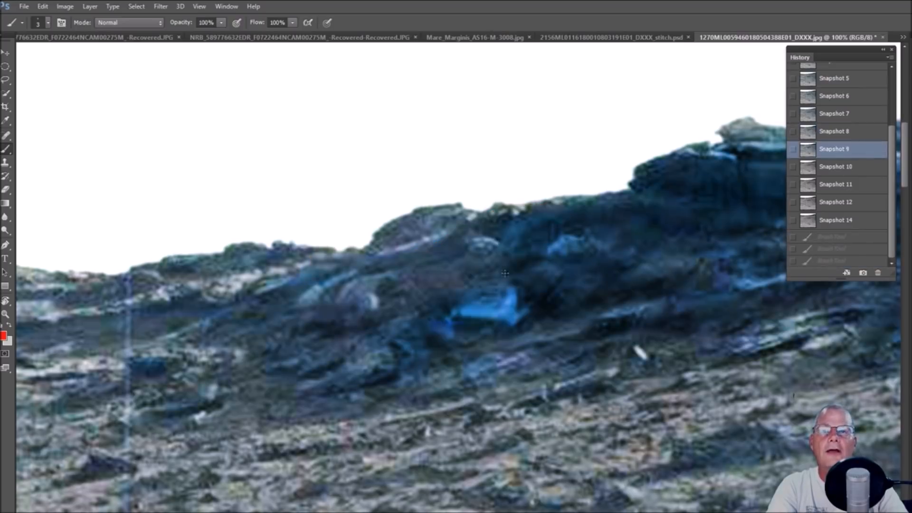
- Outline the blue object's right edge, bright tip and base with red brush strokes
left_click_drag(492, 256, 588, 290)
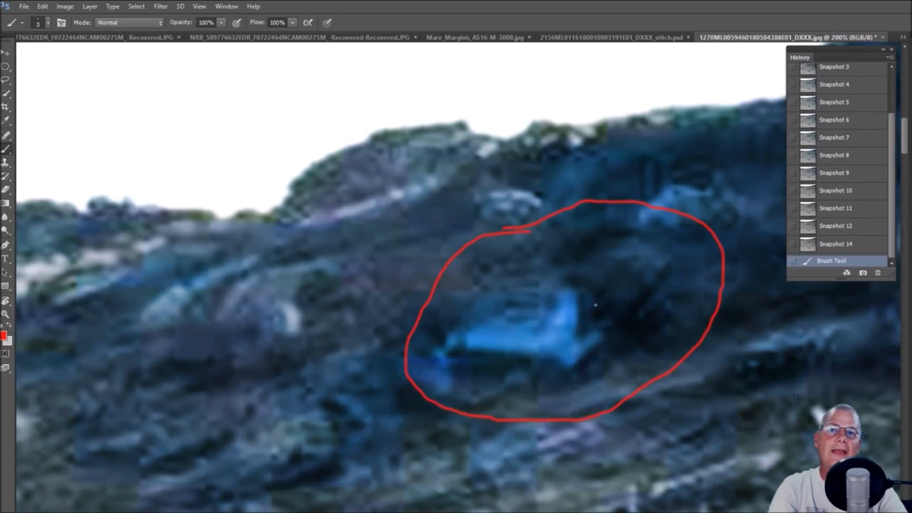
left_click_drag(581, 355, 625, 313)
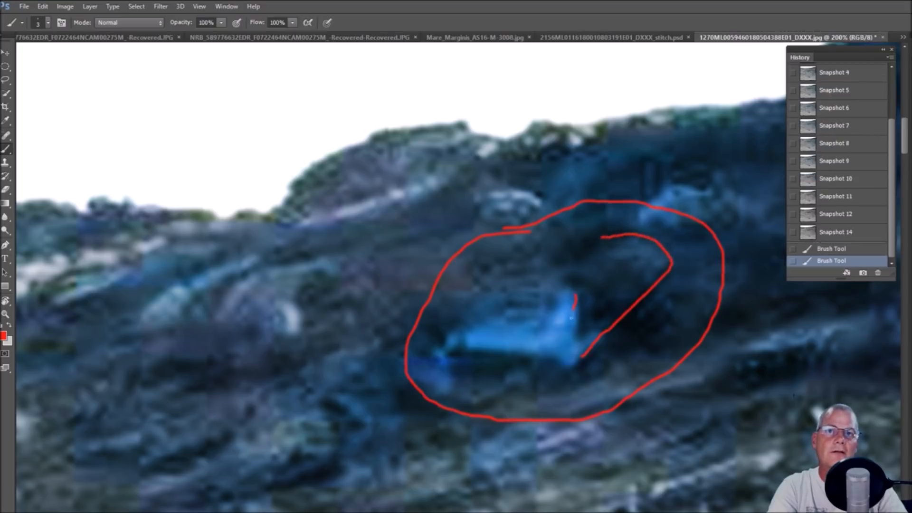
left_click_drag(588, 291, 576, 337)
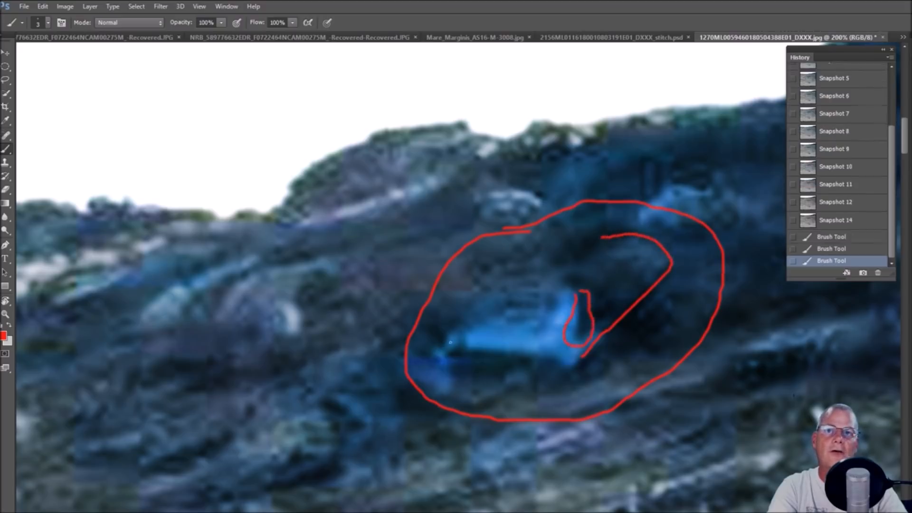
left_click_drag(445, 355, 562, 367)
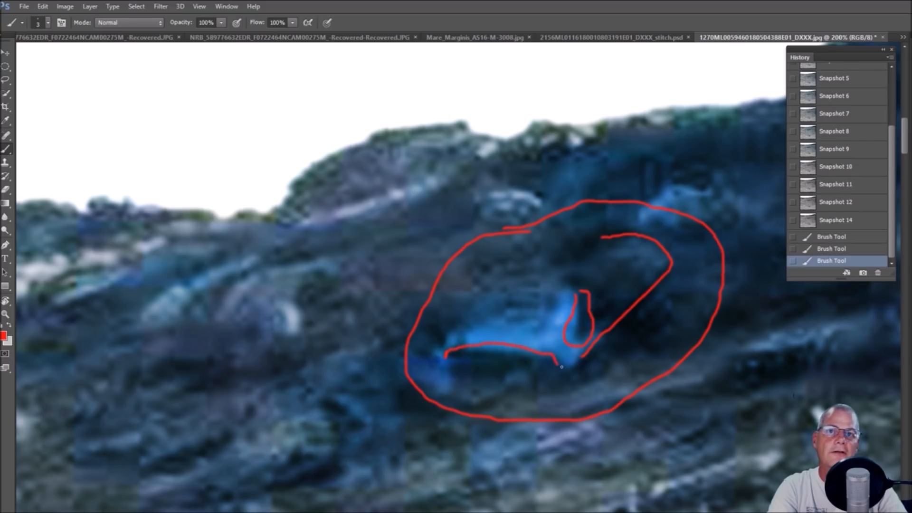
left_click_drag(460, 349, 576, 363)
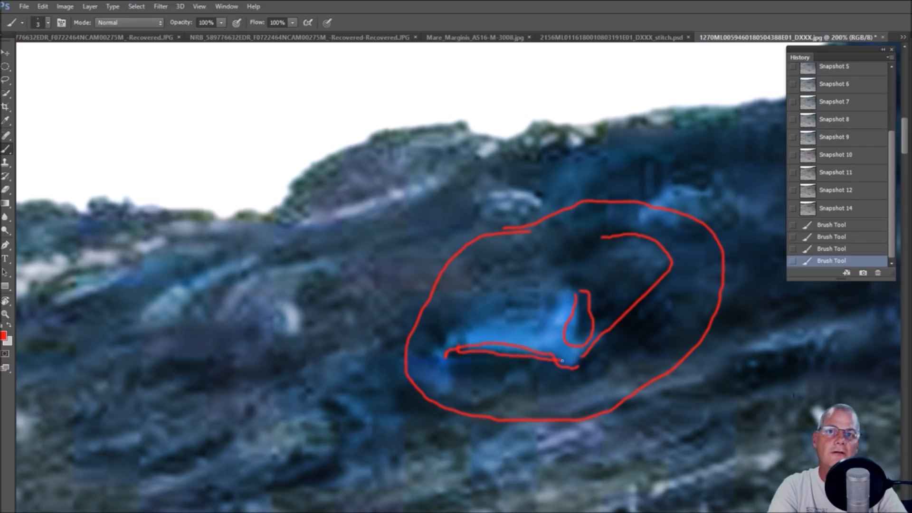
left_click(836, 142)
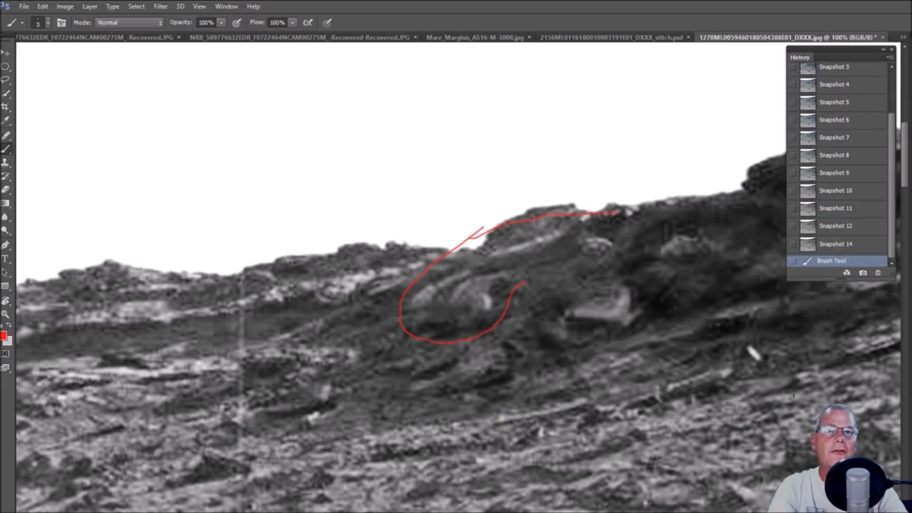
- Finish the red outline of the ridge rock formation, then revert to Snapshot 14
left_click_drag(506, 290, 640, 227)
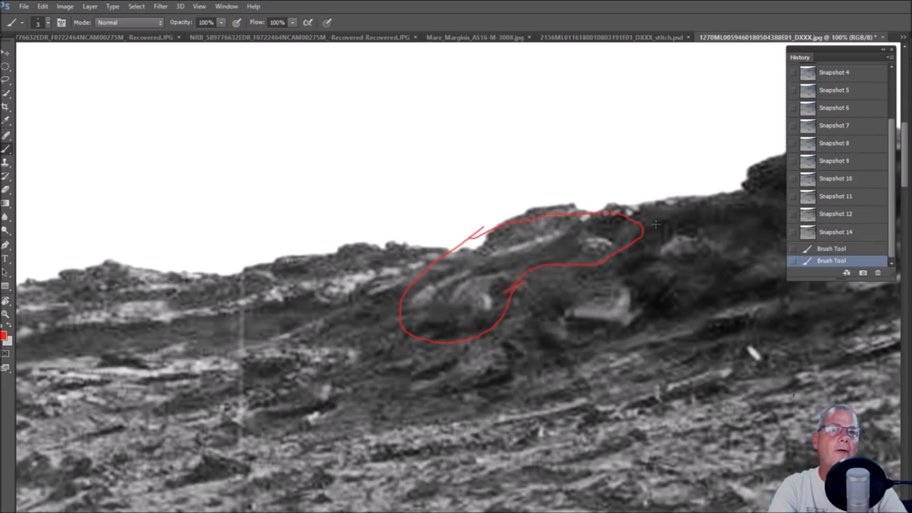
left_click(836, 202)
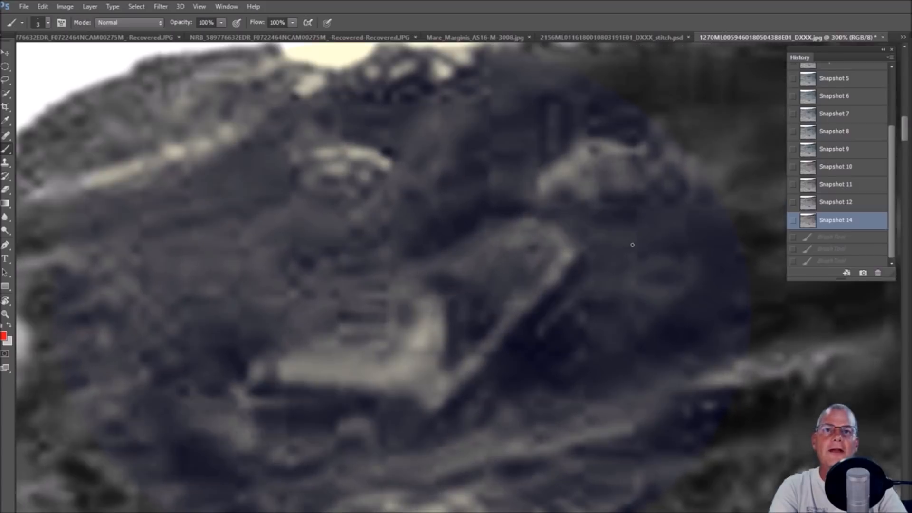
mouse_move(637, 261)
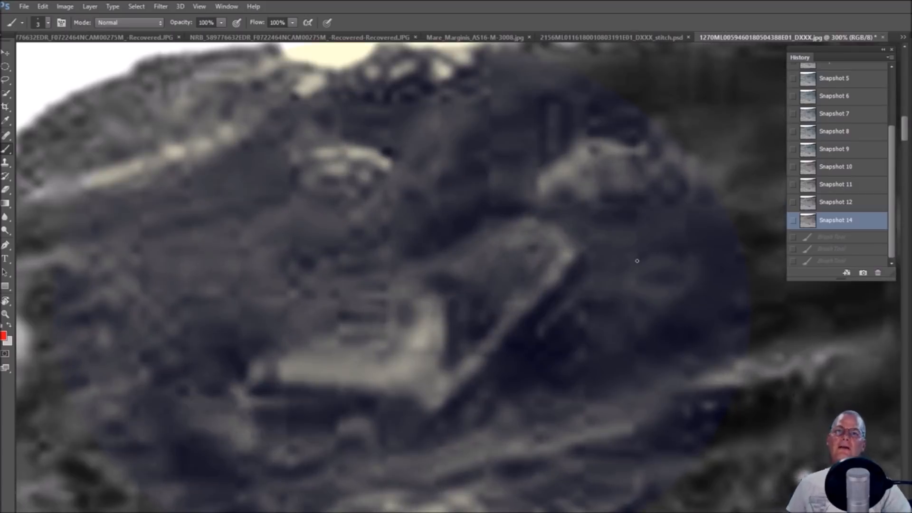
- Outline the narrow upright feature and the angular object's base, then revert the strokes
left_click(449, 306)
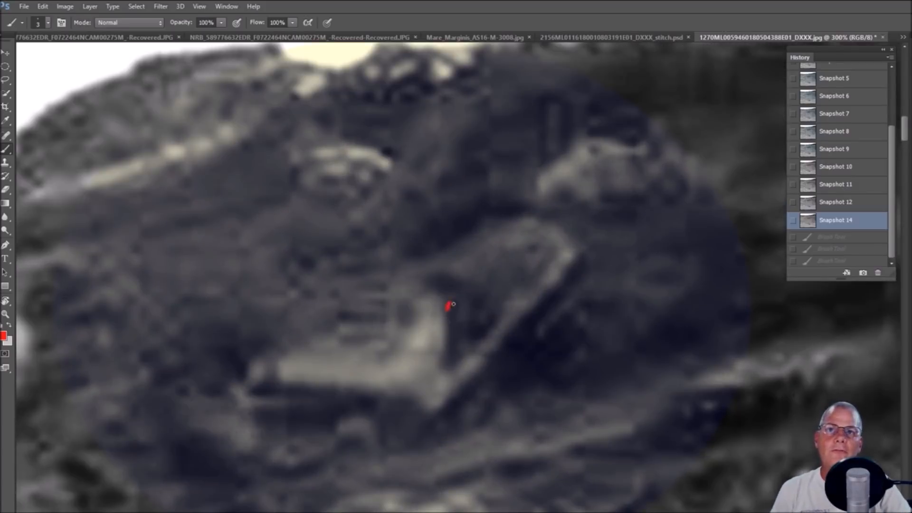
left_click_drag(451, 306, 456, 366)
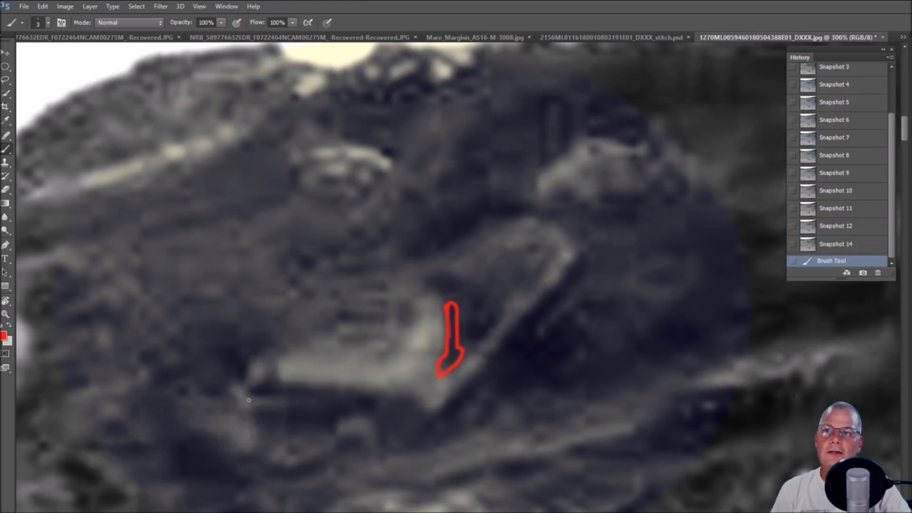
left_click_drag(248, 400, 389, 391)
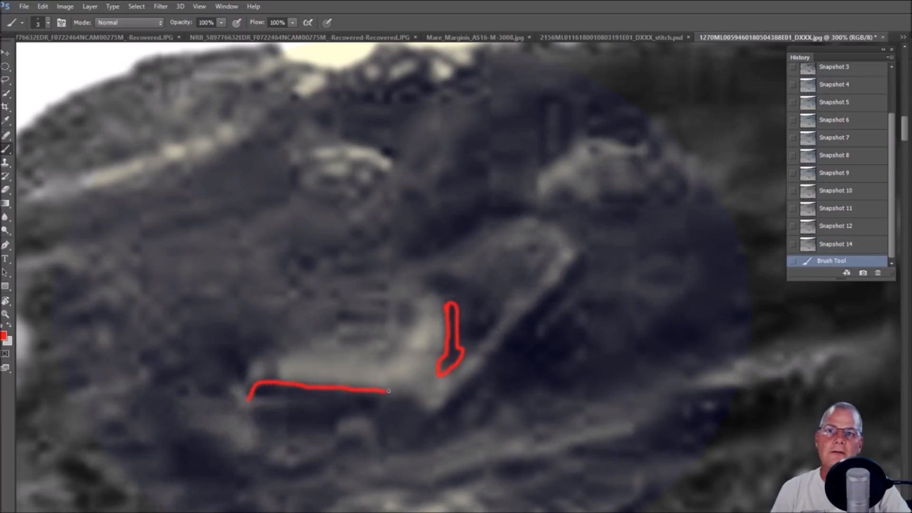
left_click_drag(386, 391, 471, 383)
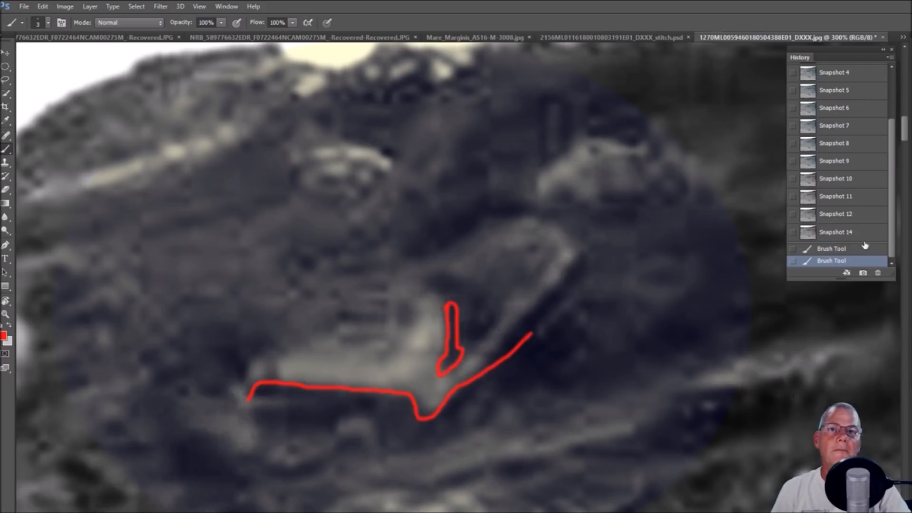
left_click(835, 232)
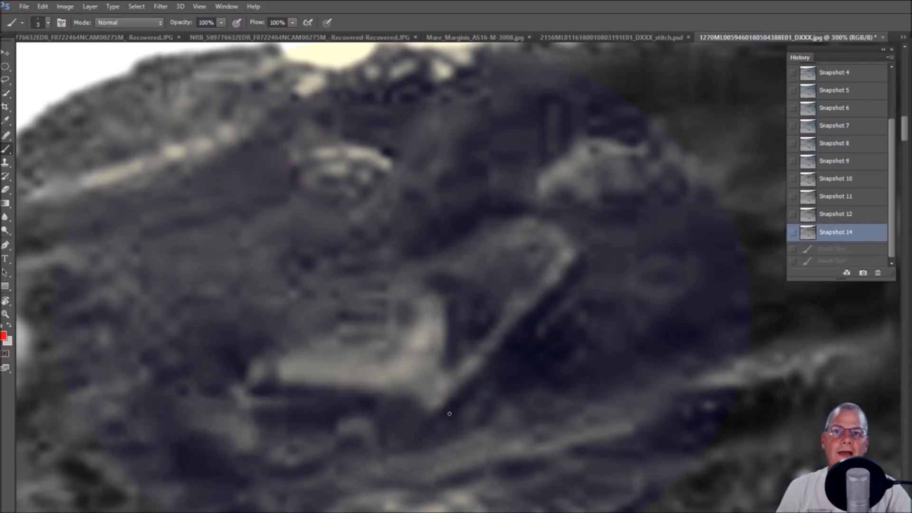
- Redraw a full red outline around the angular object's edges, top and left arm
left_click_drag(443, 417, 536, 311)
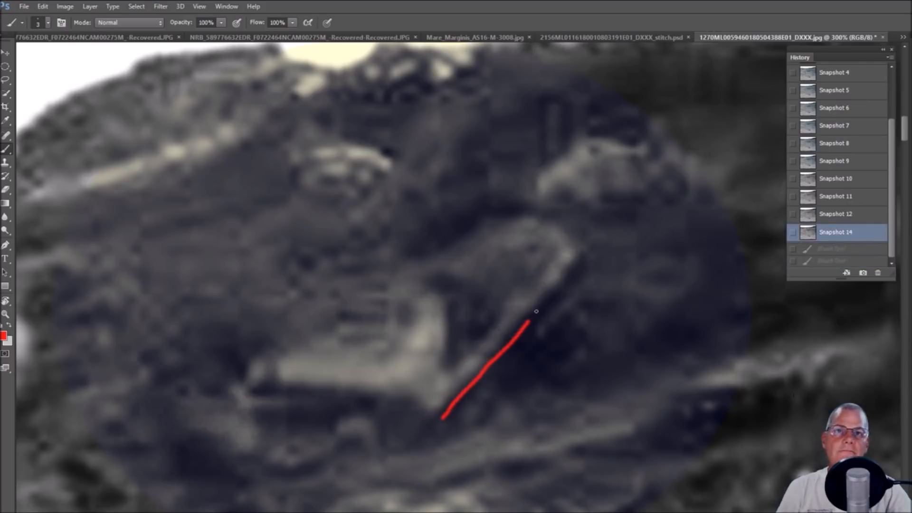
left_click_drag(523, 326, 582, 259)
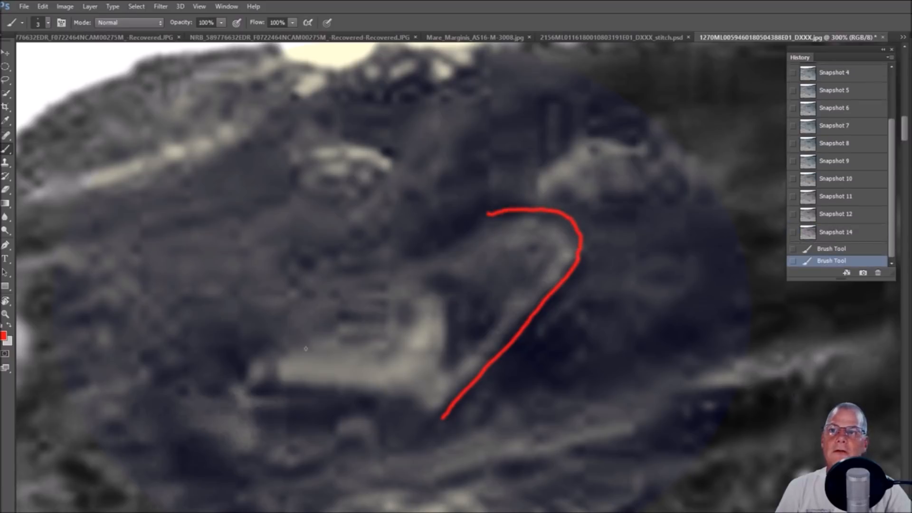
left_click_drag(244, 401, 445, 413)
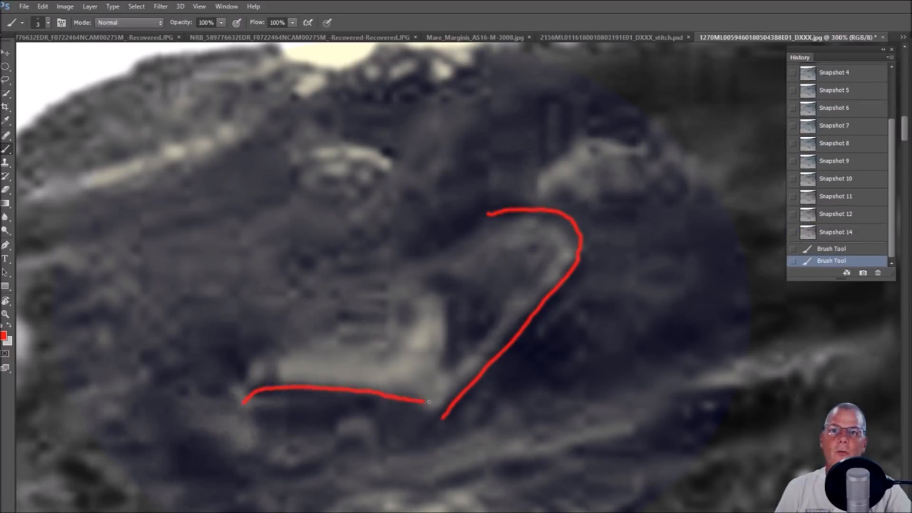
left_click_drag(430, 401, 267, 356)
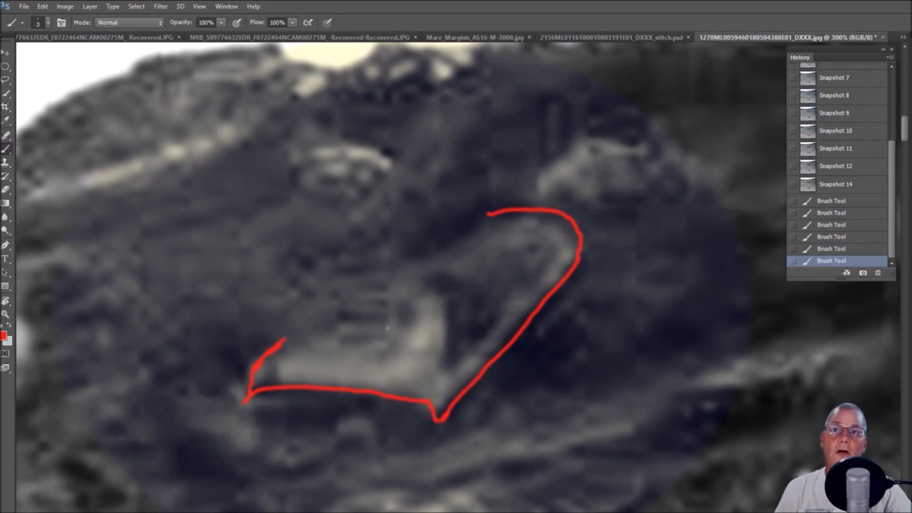
left_click_drag(290, 344, 384, 349)
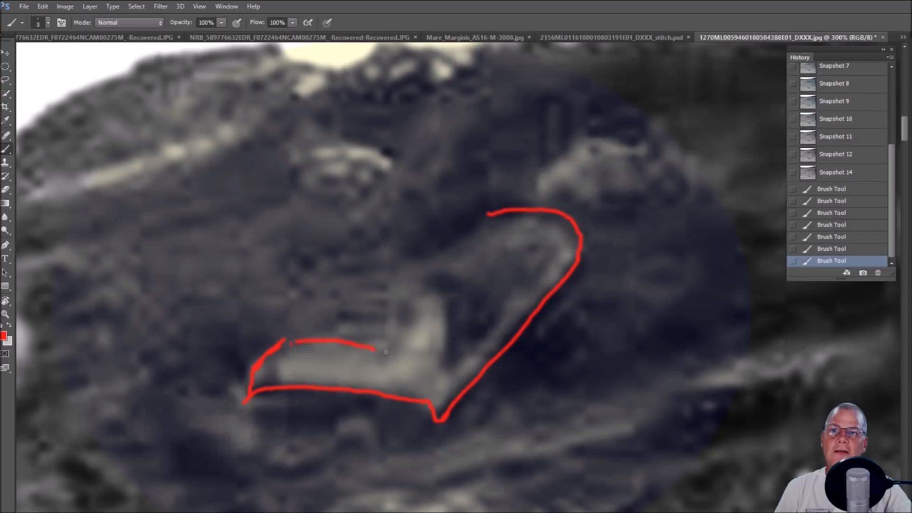
left_click_drag(381, 349, 500, 266)
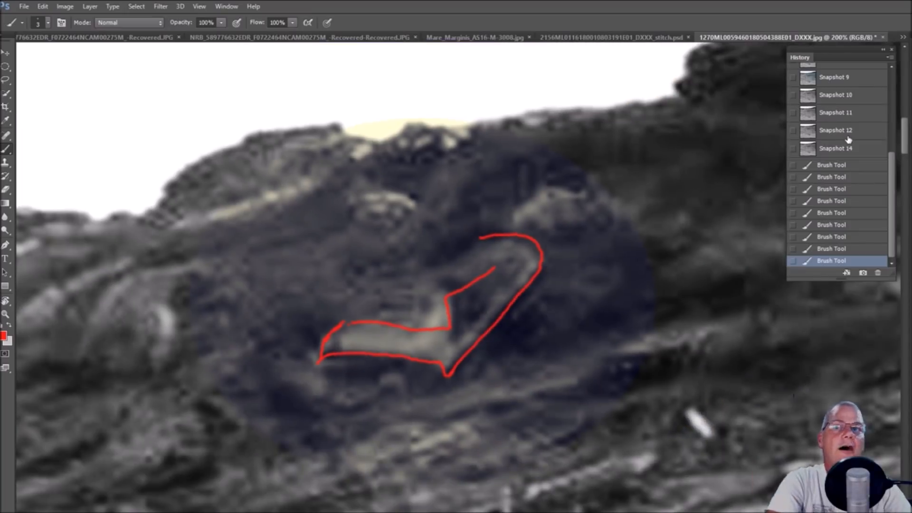
- Switch snapshots and circle the jutting slabs and other formations along the skyline
left_click(836, 148)
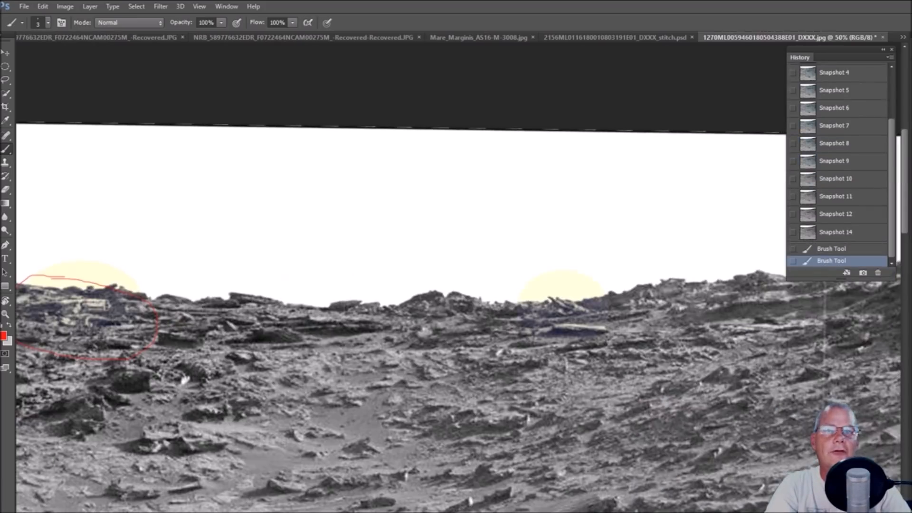
left_click_drag(541, 267, 559, 349)
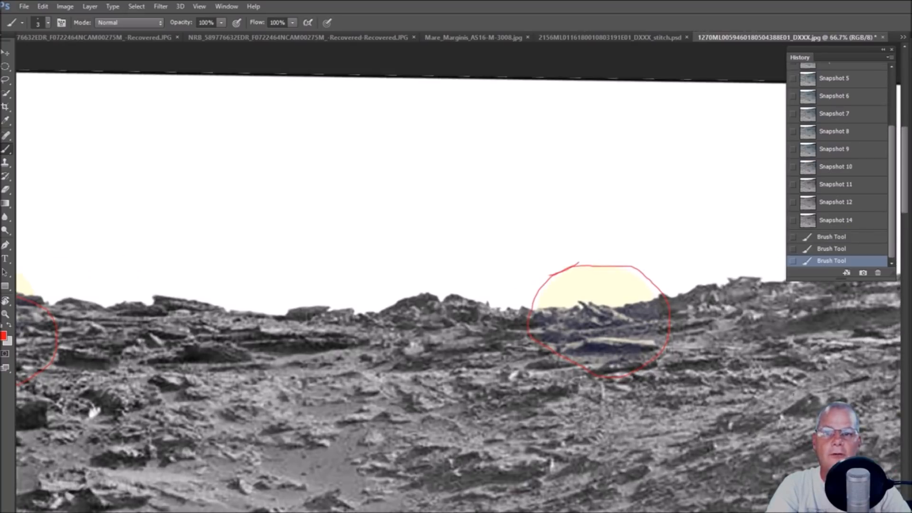
left_click_drag(581, 320, 233, 320)
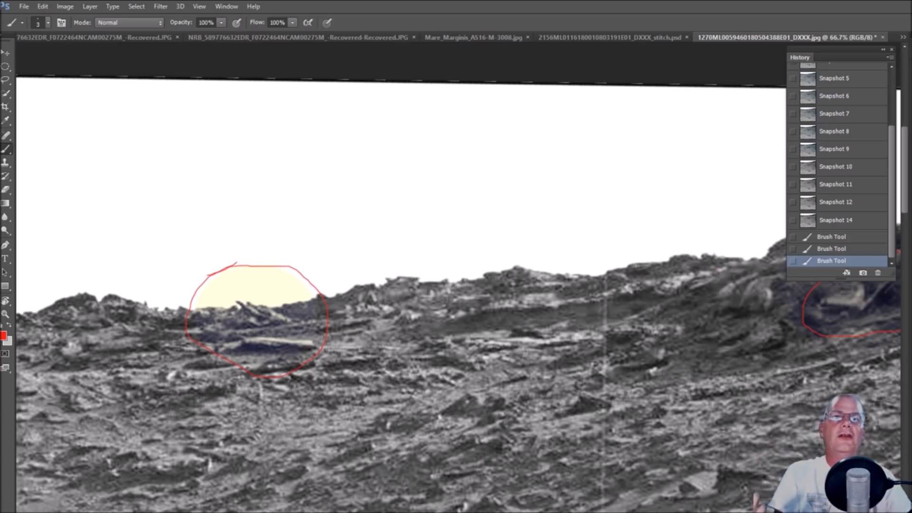
mouse_move(779, 387)
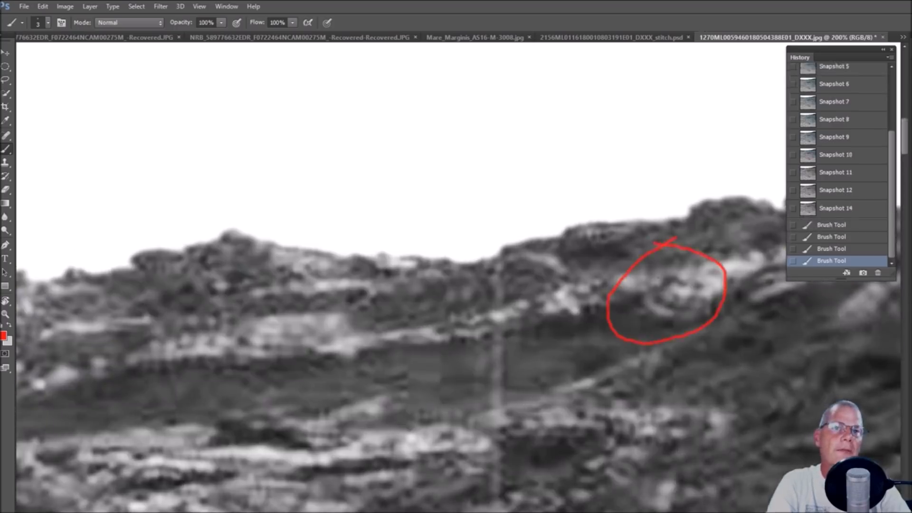
left_click_drag(652, 288, 681, 282)
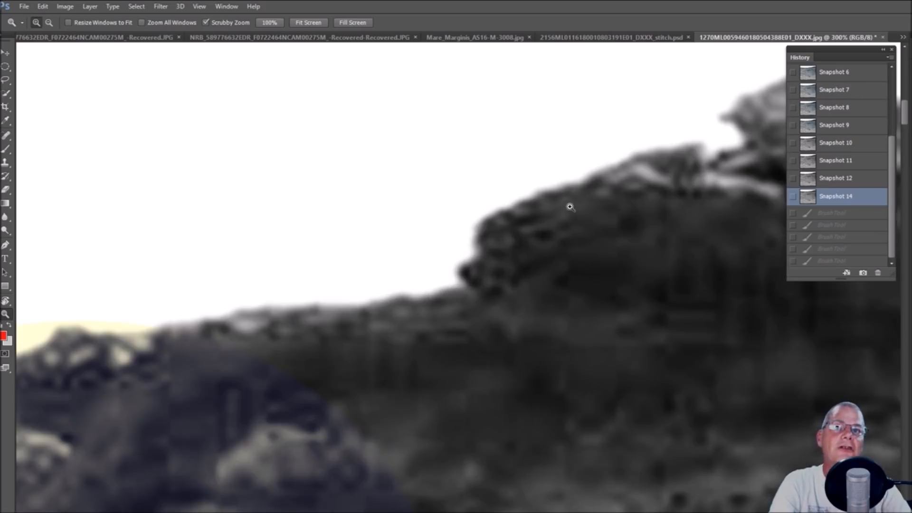
mouse_move(550, 214)
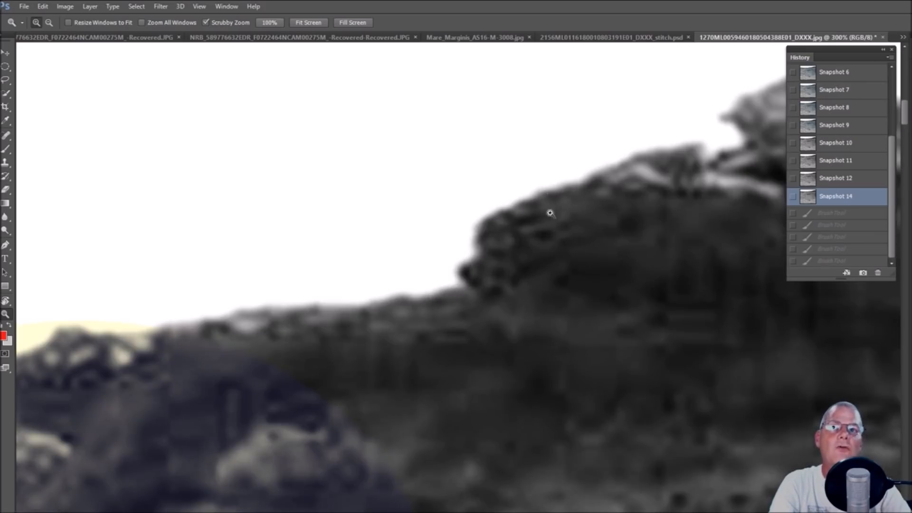
mouse_move(171, 342)
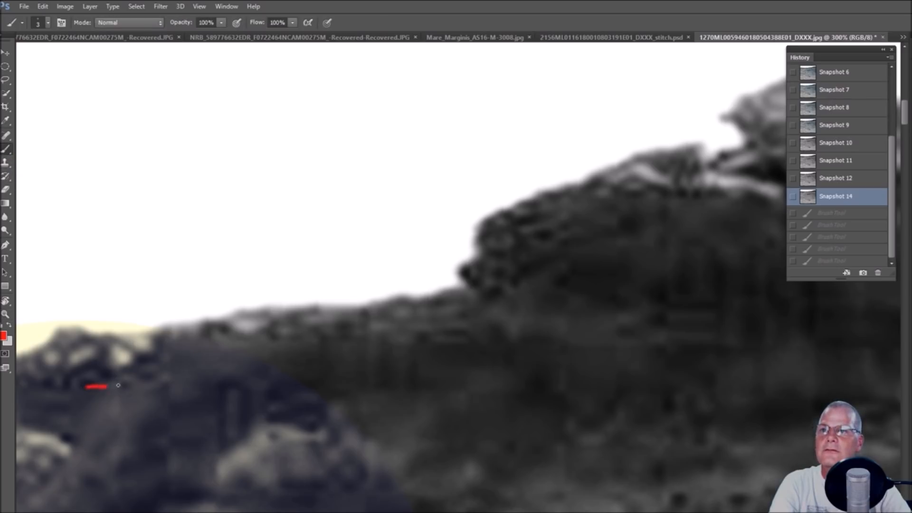
- Trace the top and right side of the dark skyline block with red lines
left_click_drag(87, 387, 401, 349)
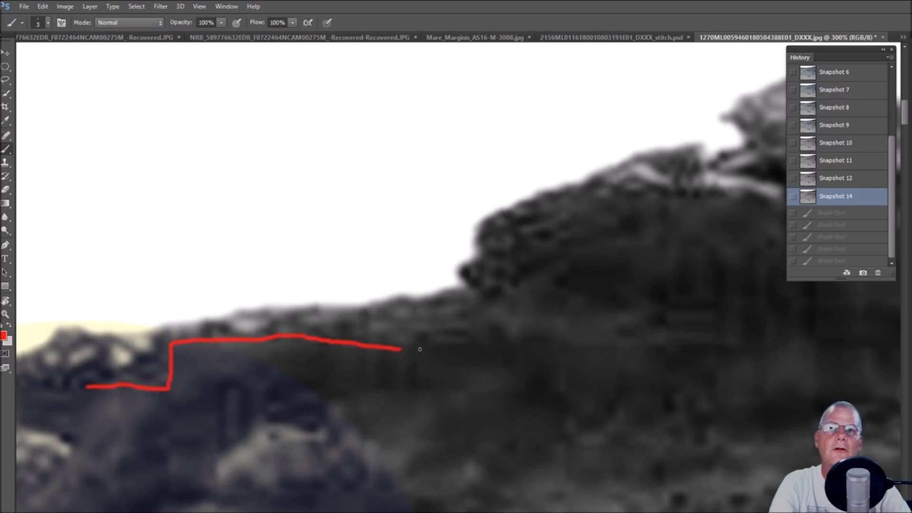
left_click_drag(401, 349, 571, 239)
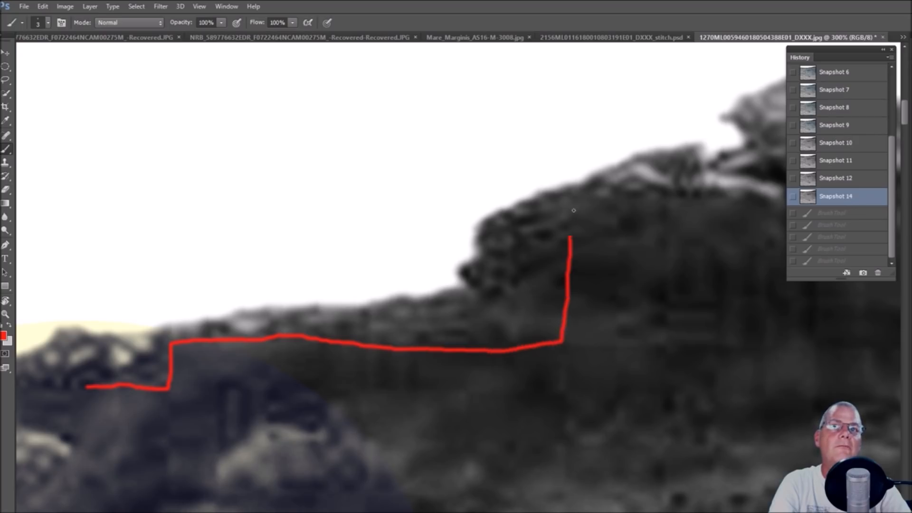
left_click_drag(570, 187, 774, 196)
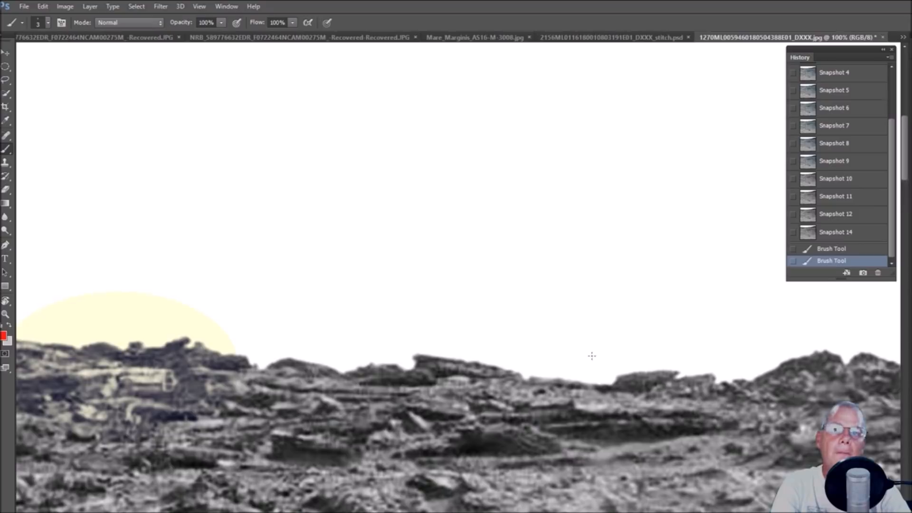
left_click_drag(384, 404, 521, 336)
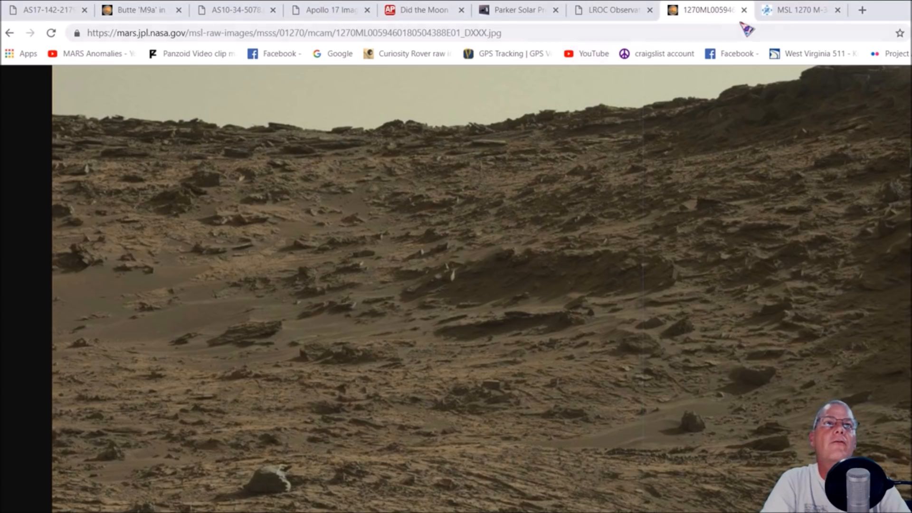
- Bring up the MSL 1270 M-34 GigaPan panorama in Chrome and pan across it
left_click(799, 10)
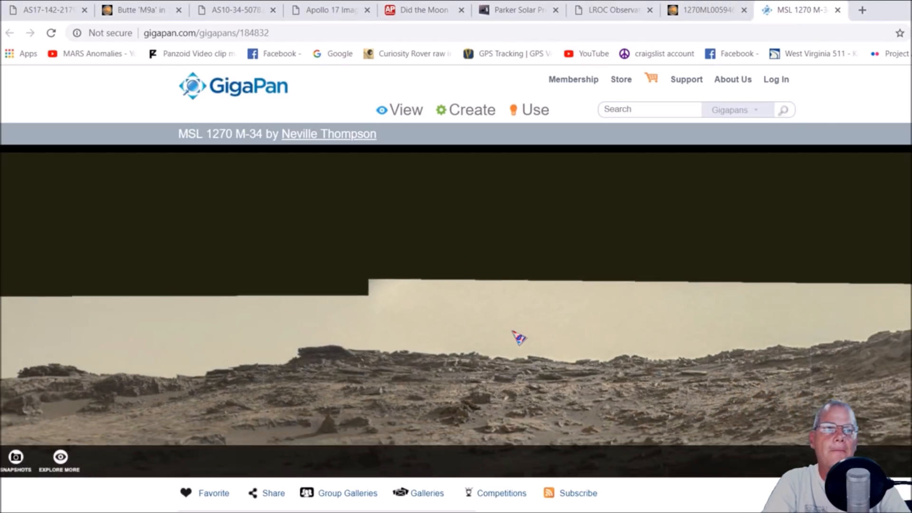
left_click_drag(518, 338, 593, 325)
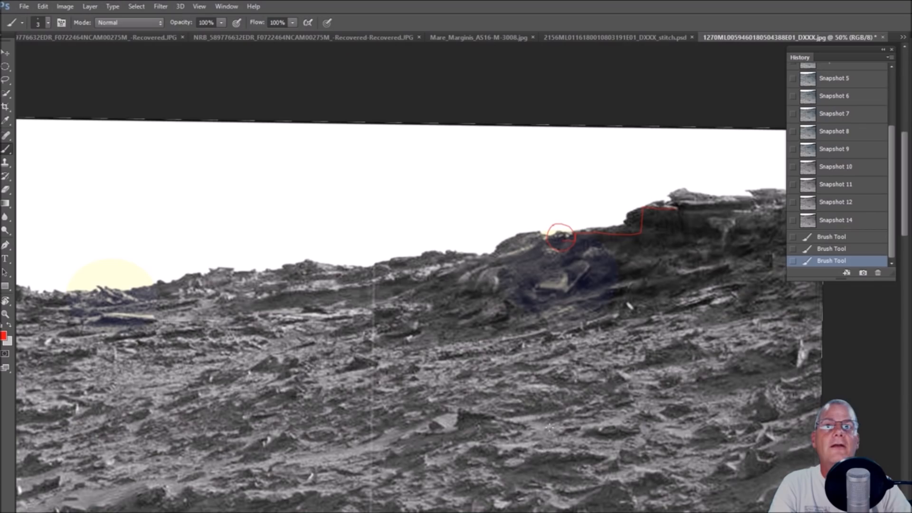
mouse_move(540, 345)
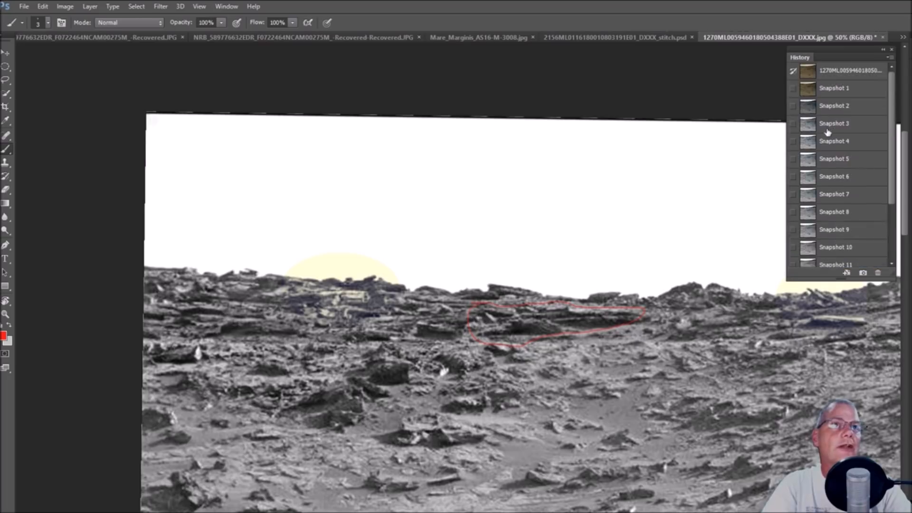
- Alternate between original colour Snapshot 1 and the enhanced snapshot to compare the ridge
left_click(834, 88)
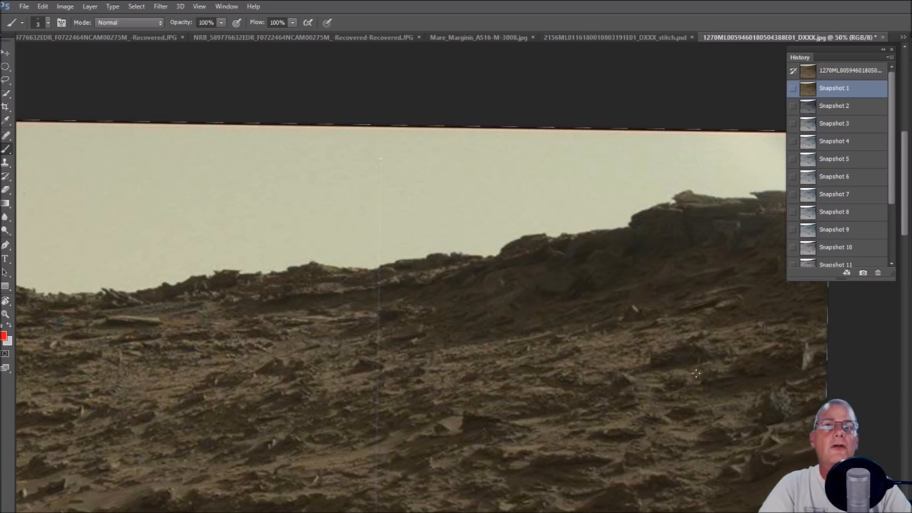
mouse_move(842, 244)
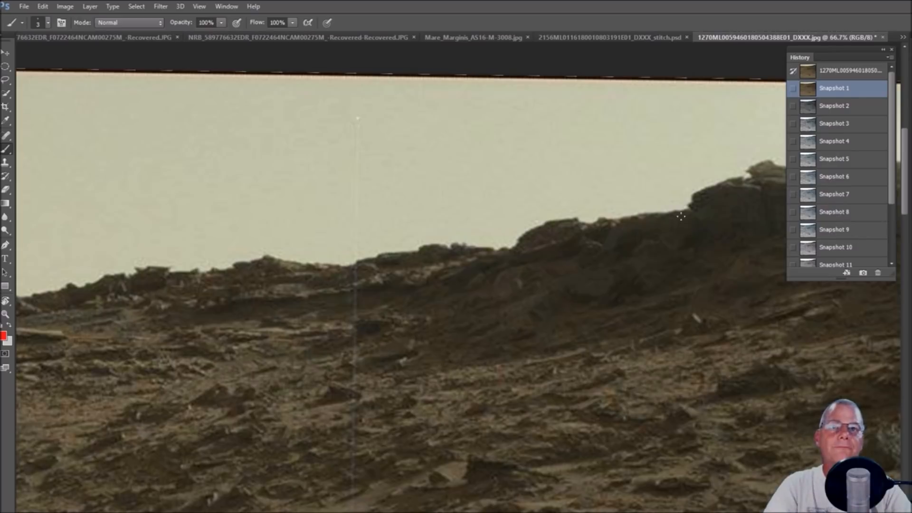
left_click(836, 243)
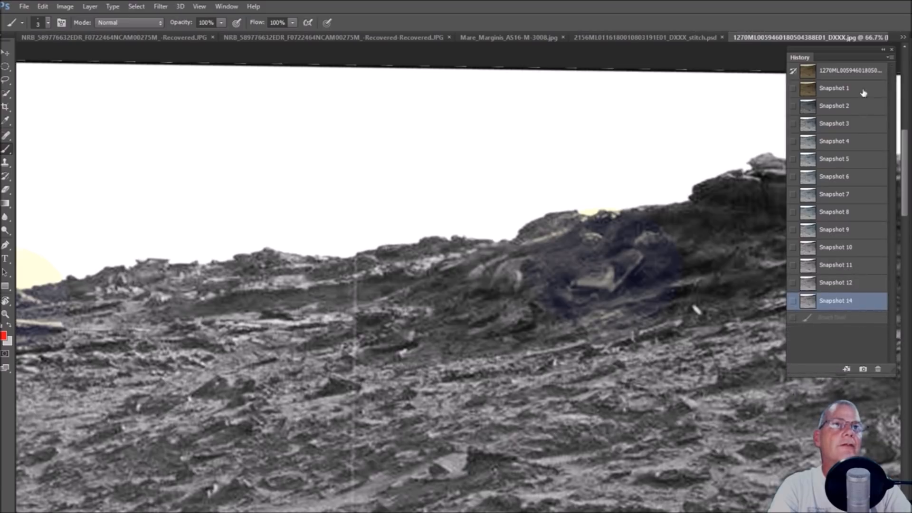
left_click(834, 88)
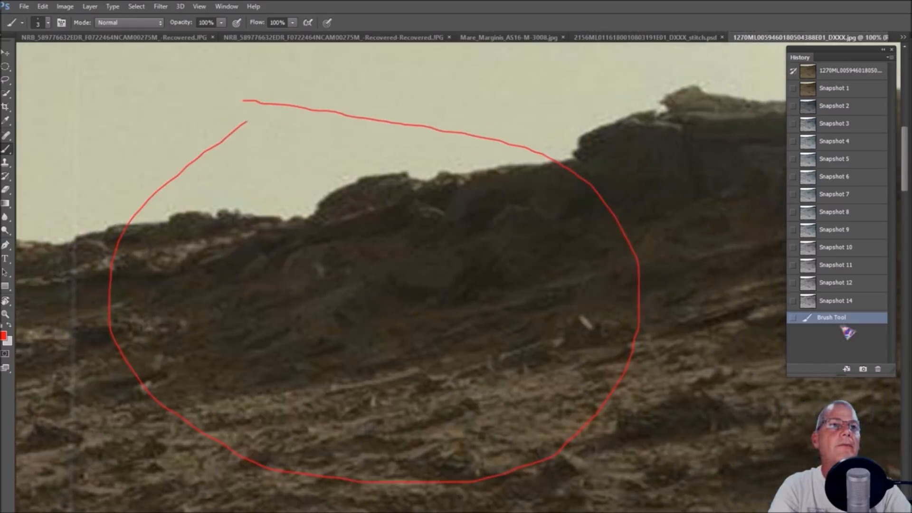
left_click(836, 301)
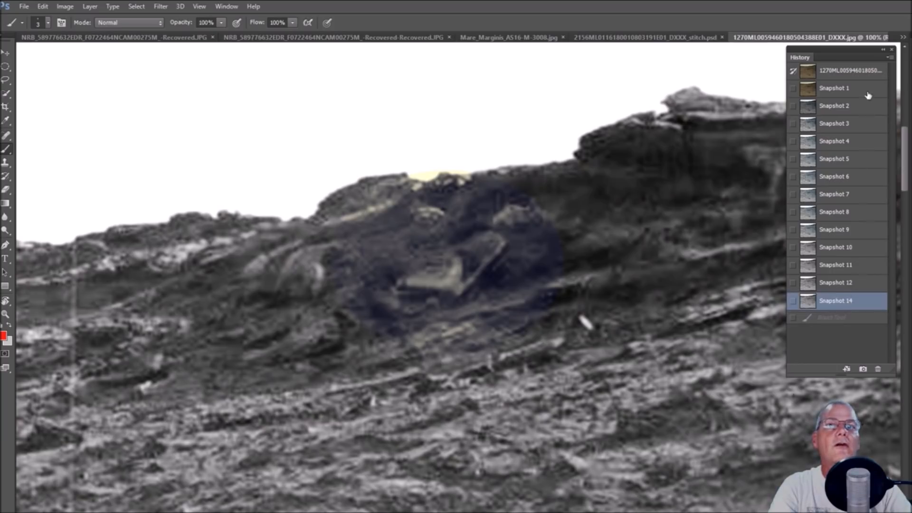
left_click(834, 88)
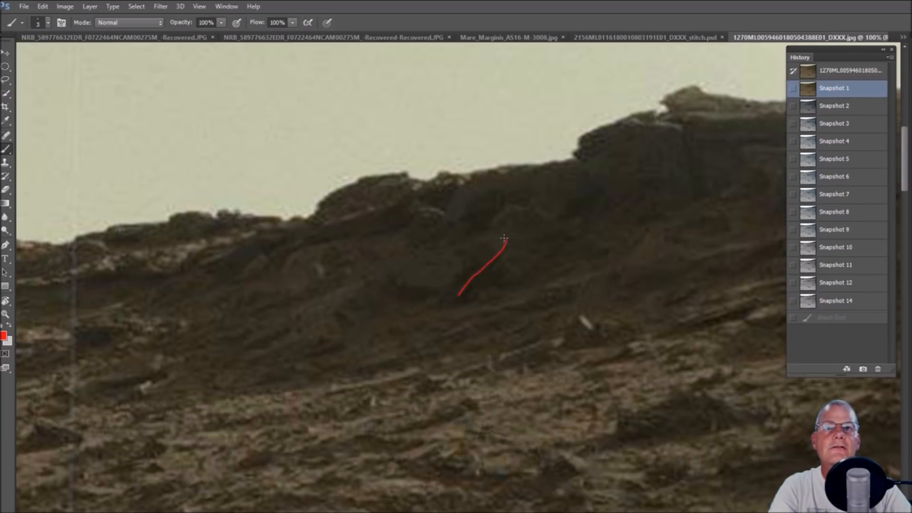
- Sketch red lines around the suspected shape, then keep toggling original and enhanced views
left_click_drag(503, 238, 468, 227)
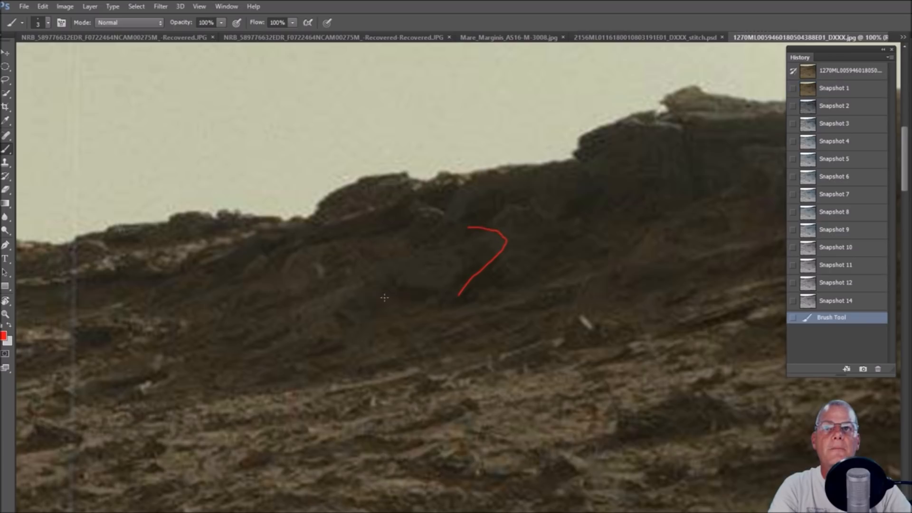
left_click_drag(391, 297, 441, 285)
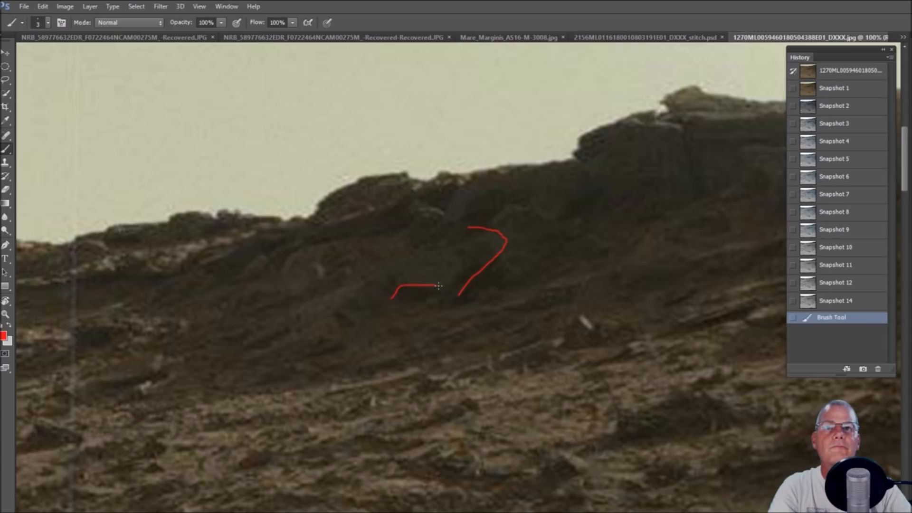
left_click(834, 88)
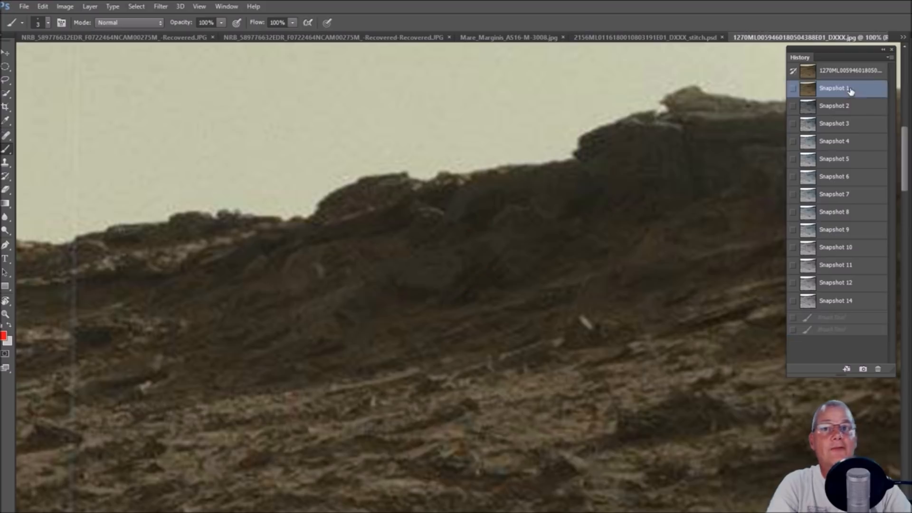
left_click(835, 301)
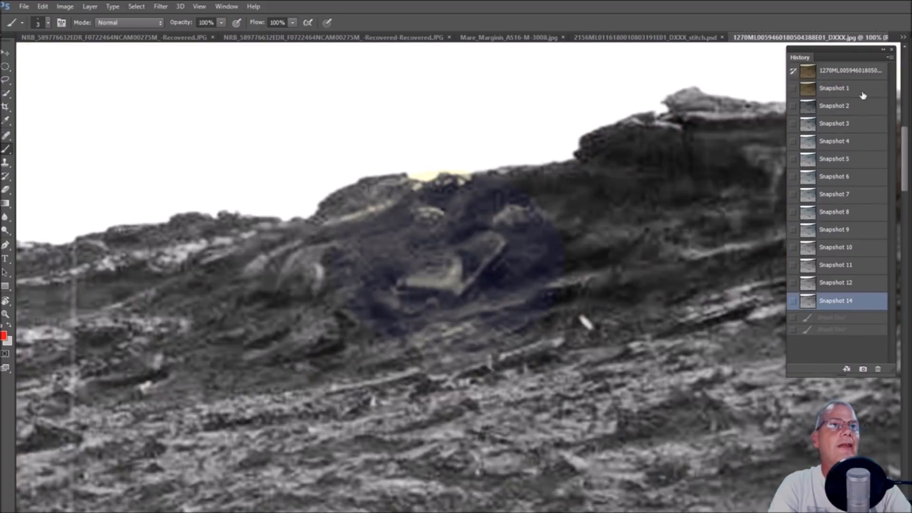
mouse_move(835, 306)
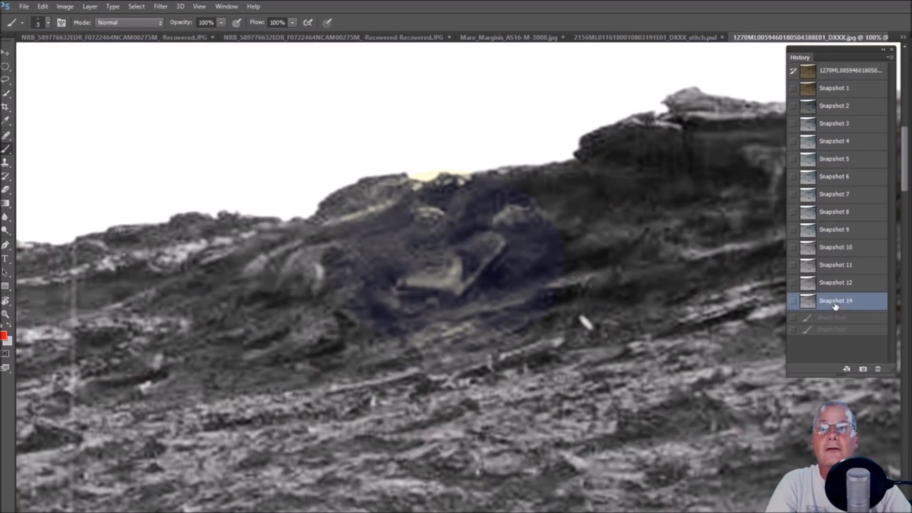
left_click(834, 87)
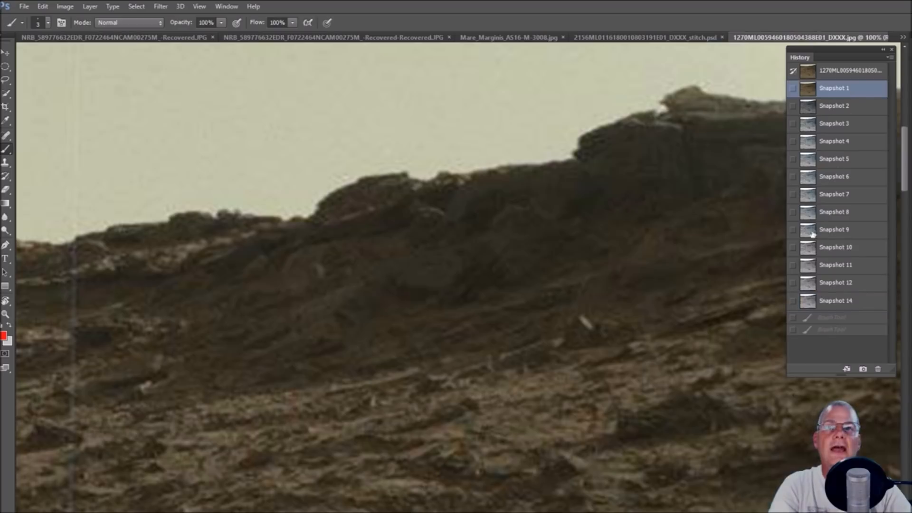
mouse_move(571, 250)
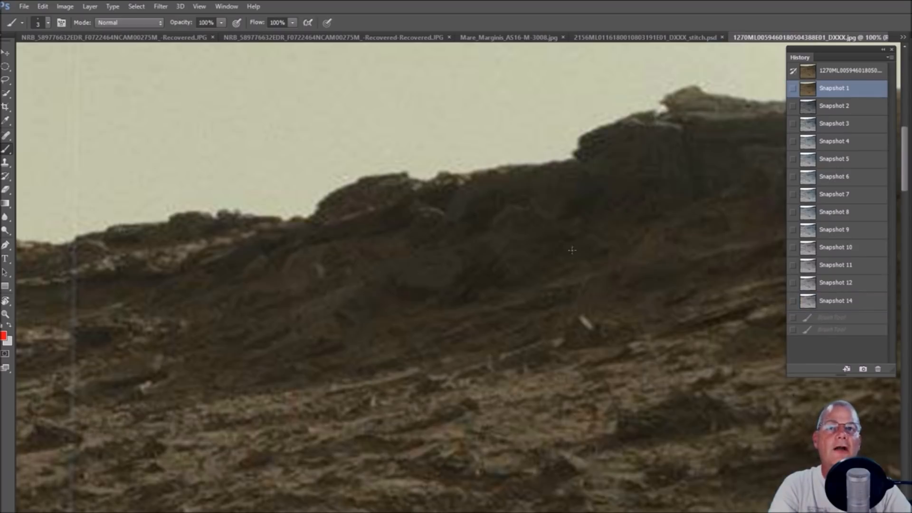
left_click(836, 301)
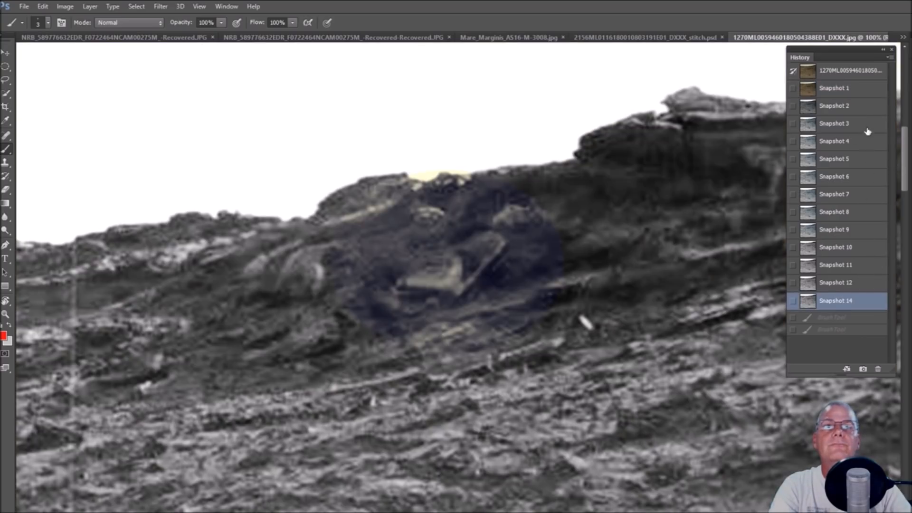
left_click(835, 88)
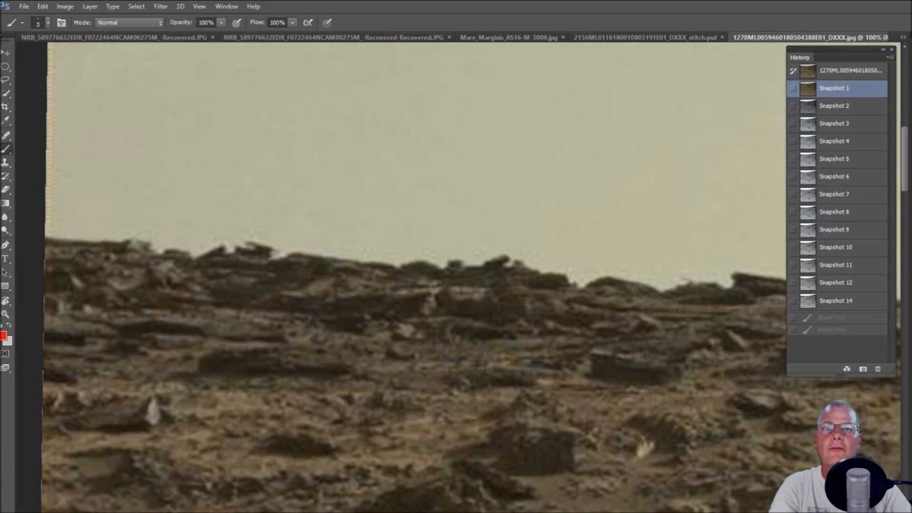
- Circle the suspected object on the rock ledge in red and compare both versions
left_click_drag(370, 235, 471, 335)
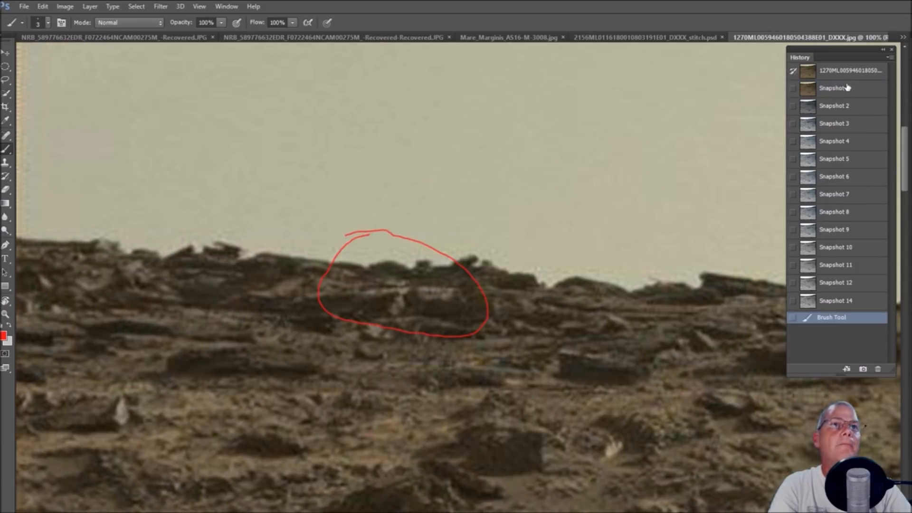
left_click(836, 301)
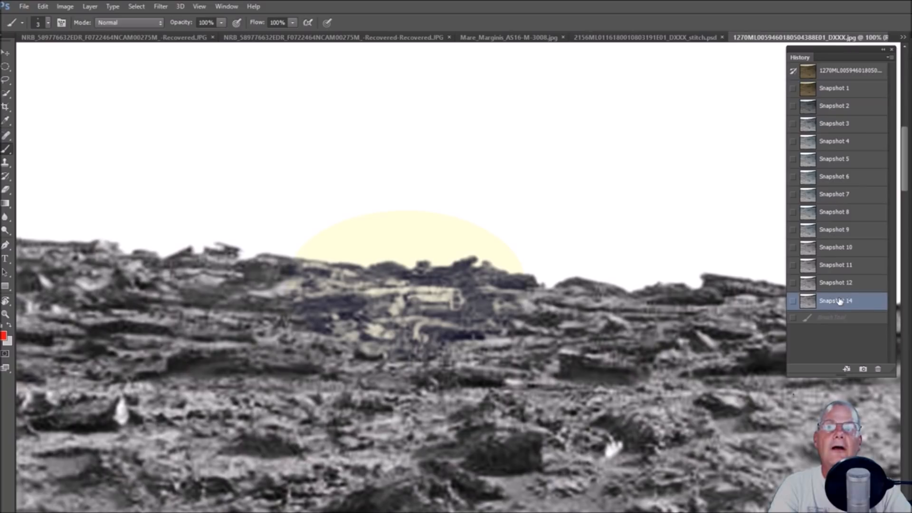
left_click(834, 88)
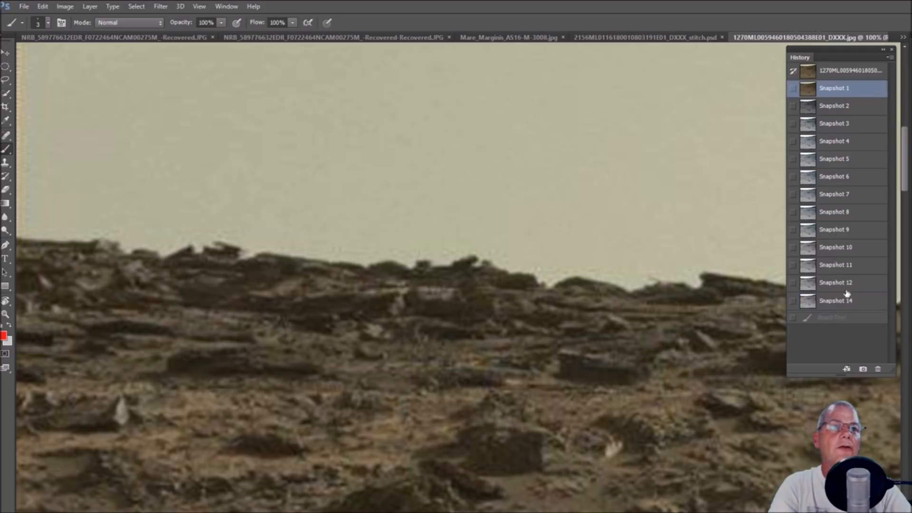
mouse_move(836, 257)
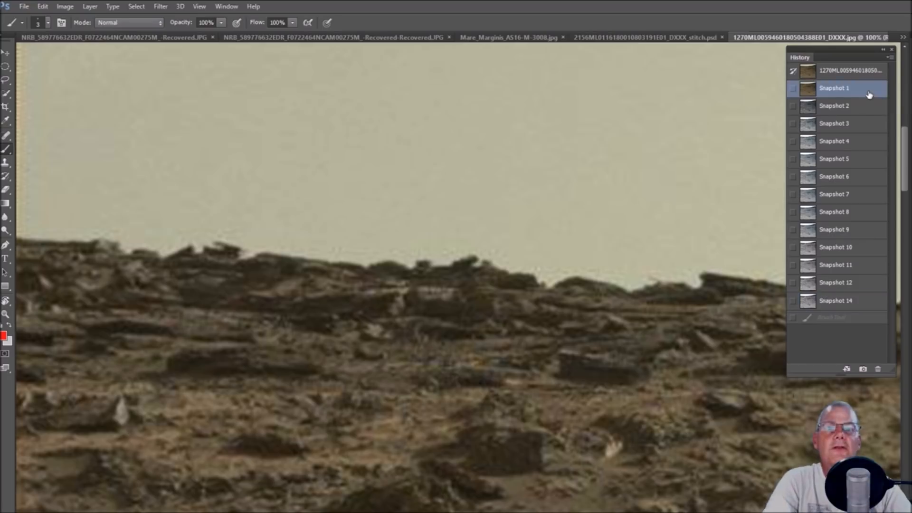
- Keep toggling between Snapshot 1 and Snapshot 14, ending on the enhanced view
left_click(837, 301)
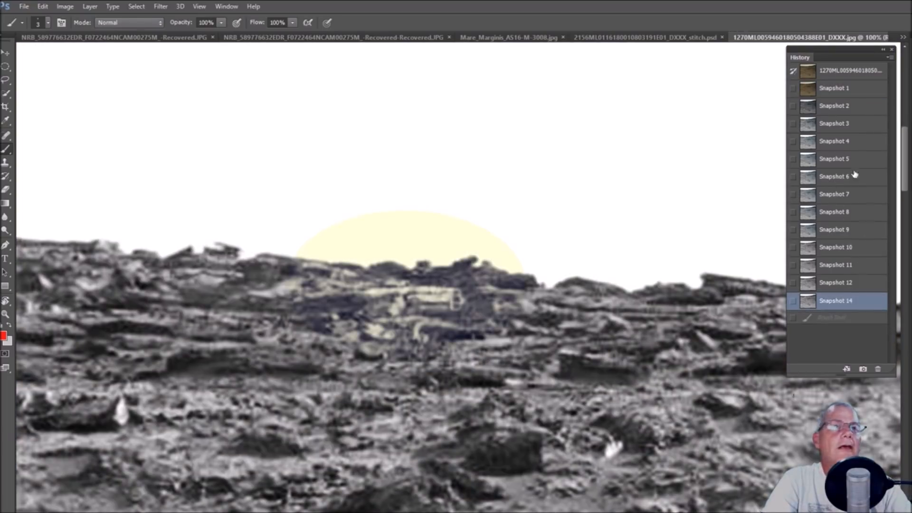
left_click(834, 88)
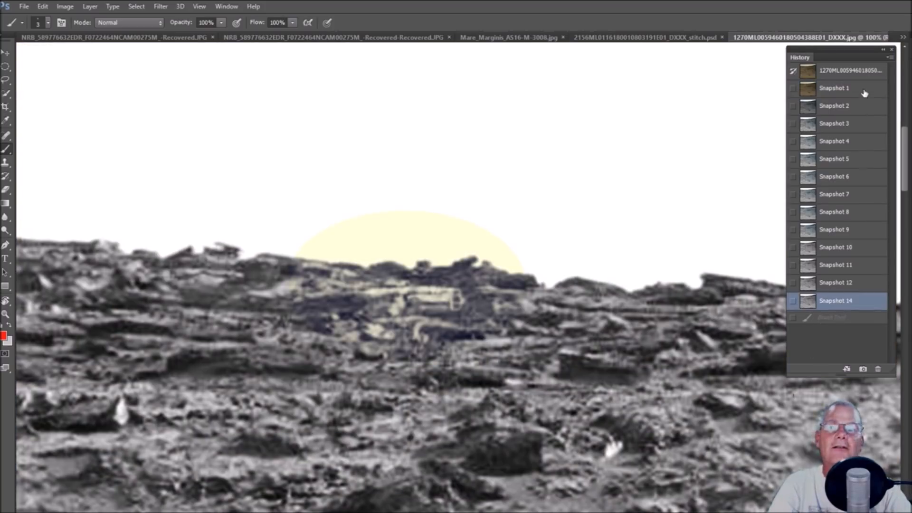
left_click(834, 88)
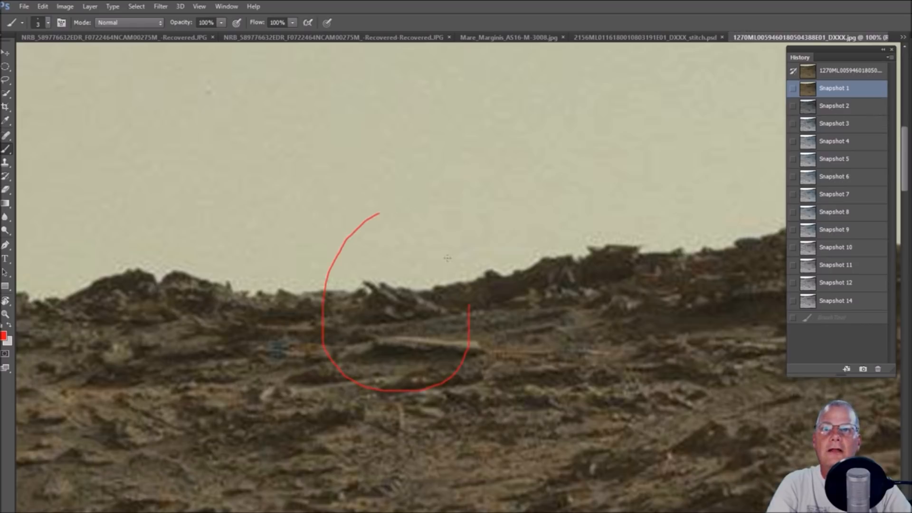
left_click(835, 300)
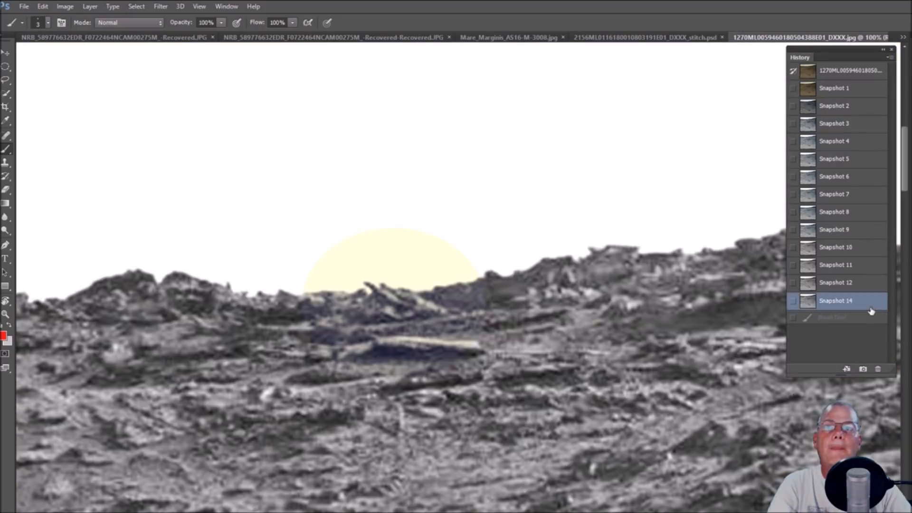
left_click(835, 88)
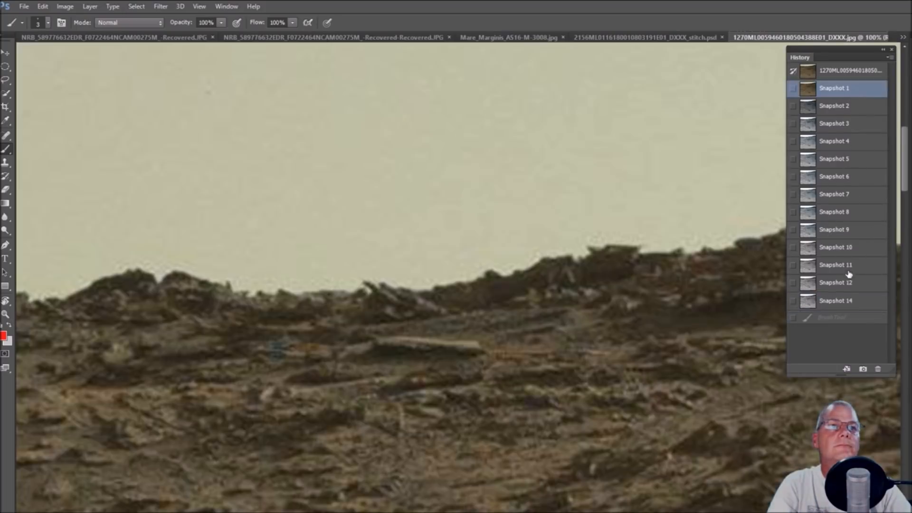
left_click(836, 300)
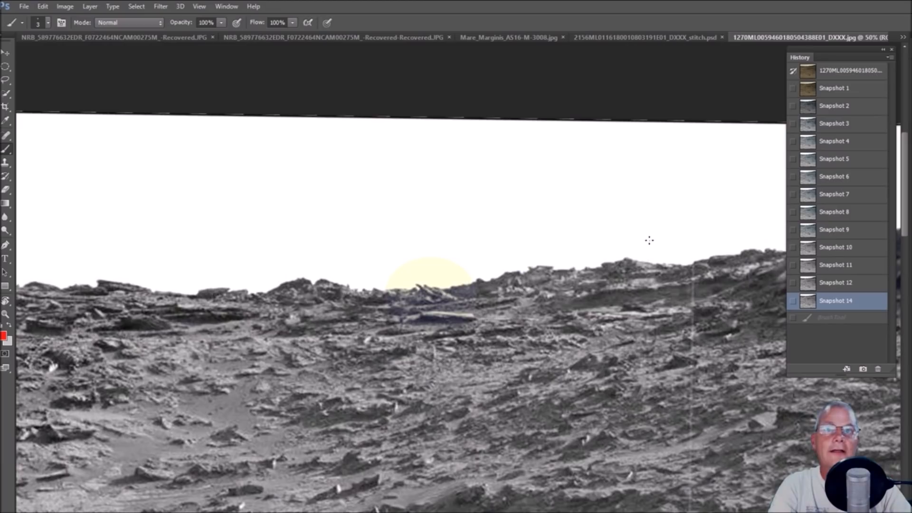